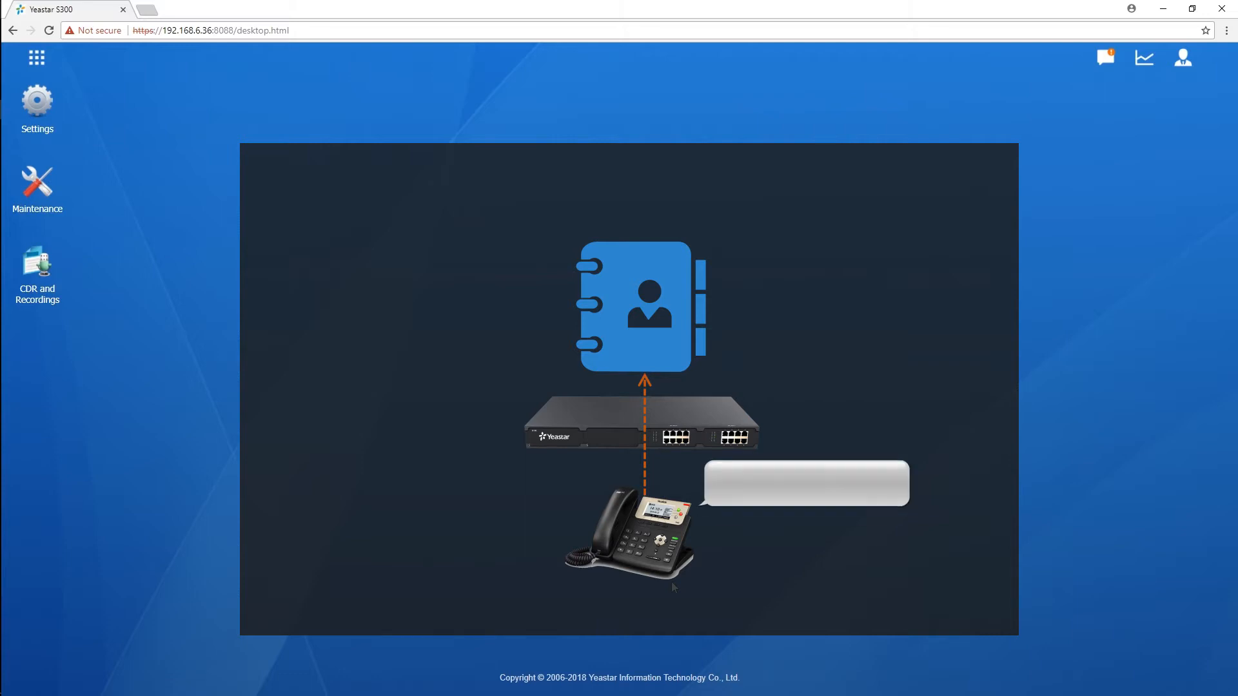
# Open LDAP Server from the apps menu, enable the LDAP server and save.
pyautogui.write('key word')
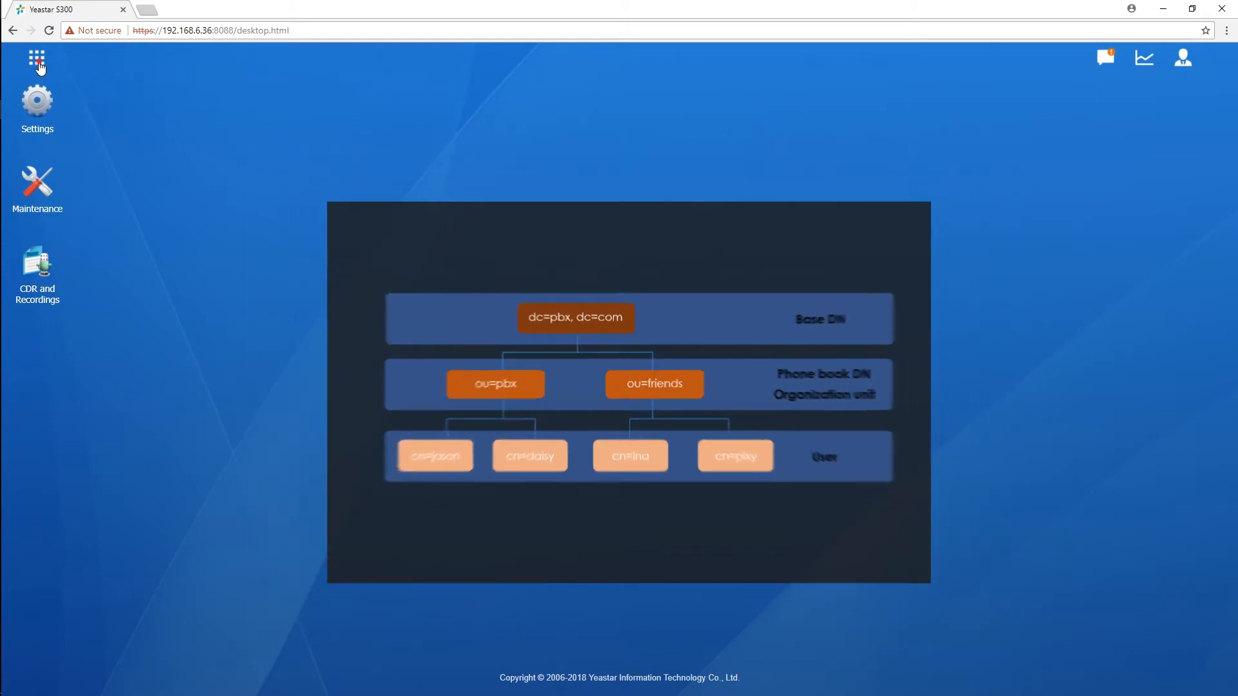
pyautogui.click(36, 59)
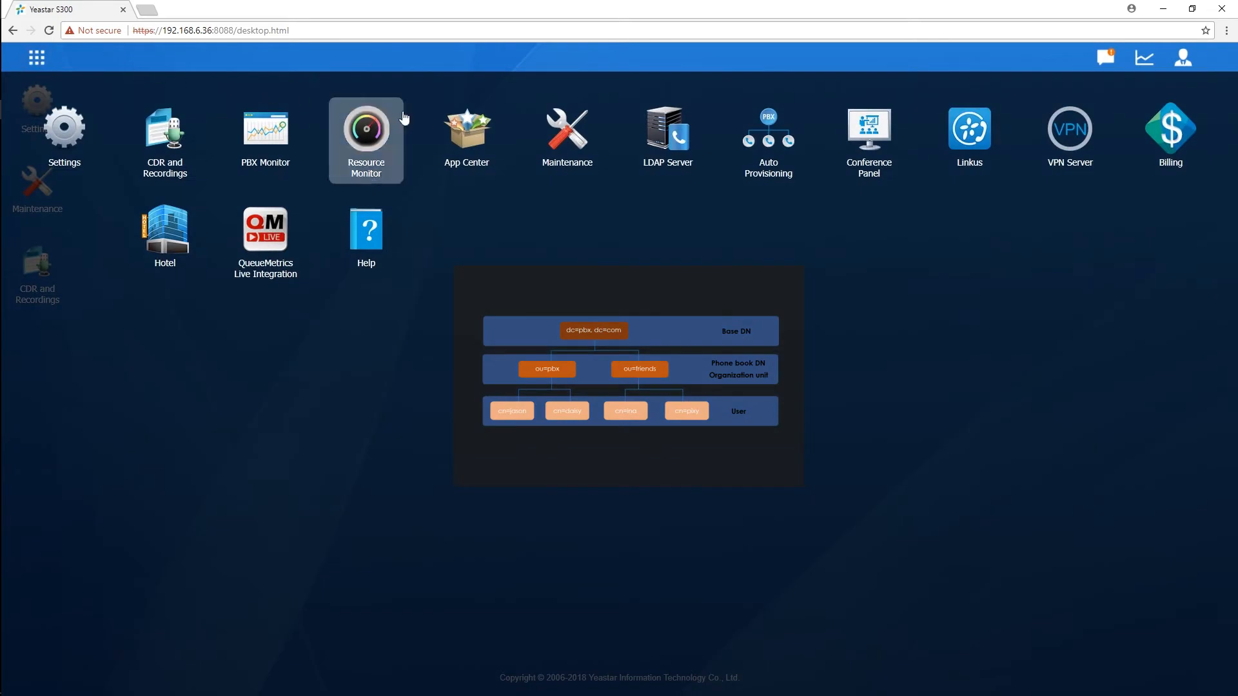
pyautogui.moveTo(666, 134)
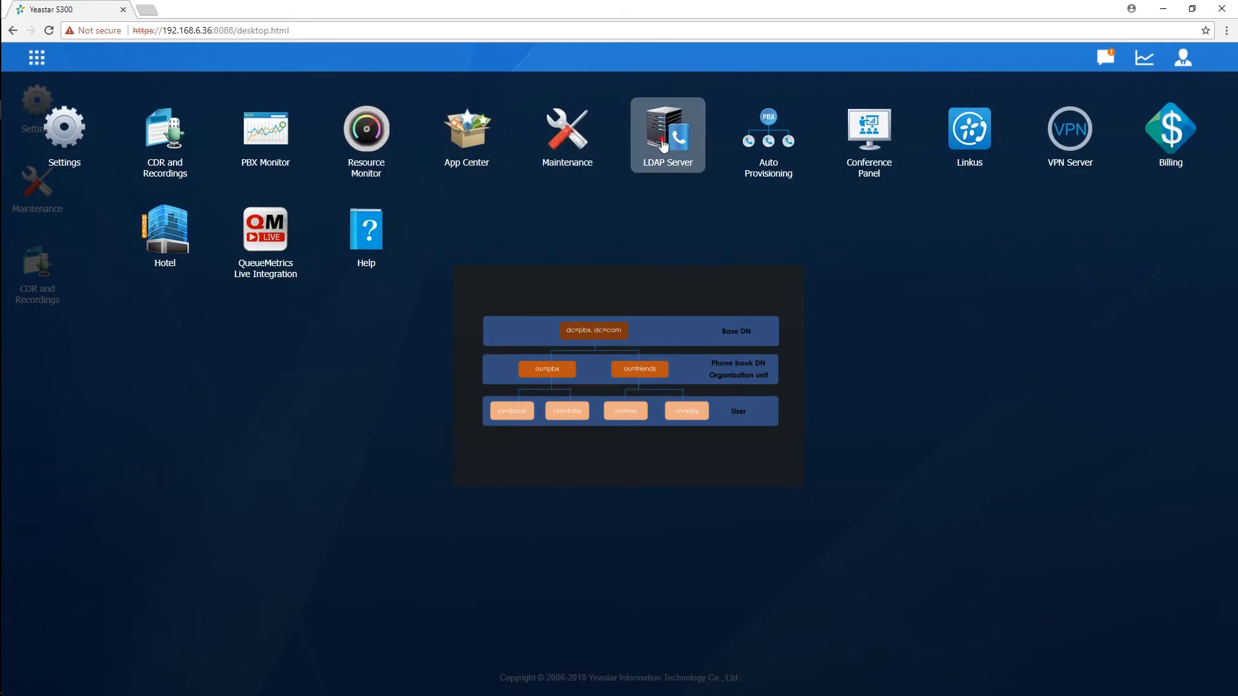
pyautogui.click(666, 134)
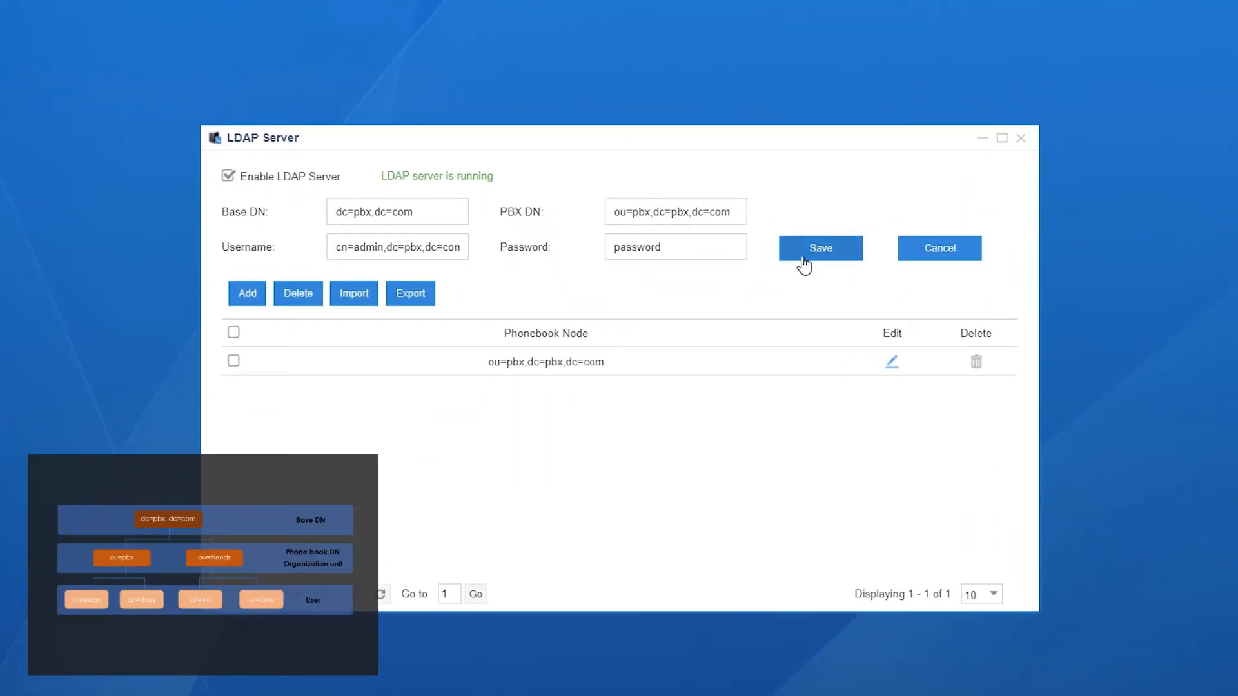
pyautogui.click(820, 248)
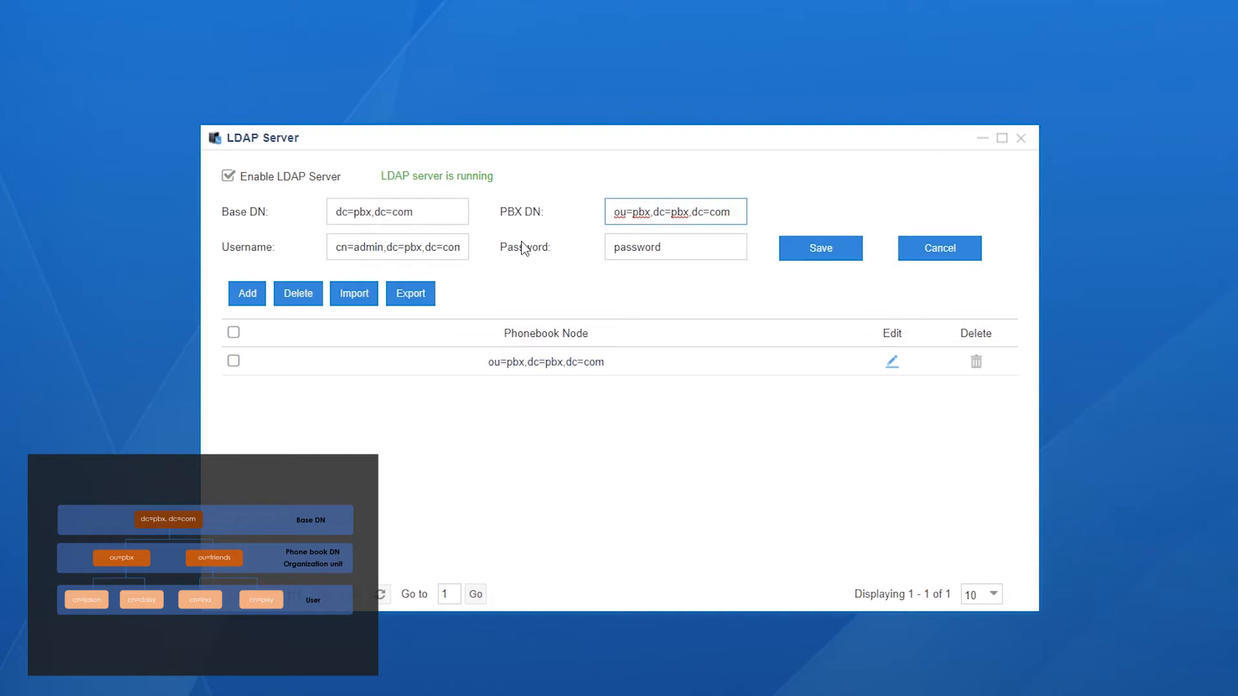
pyautogui.click(675, 247)
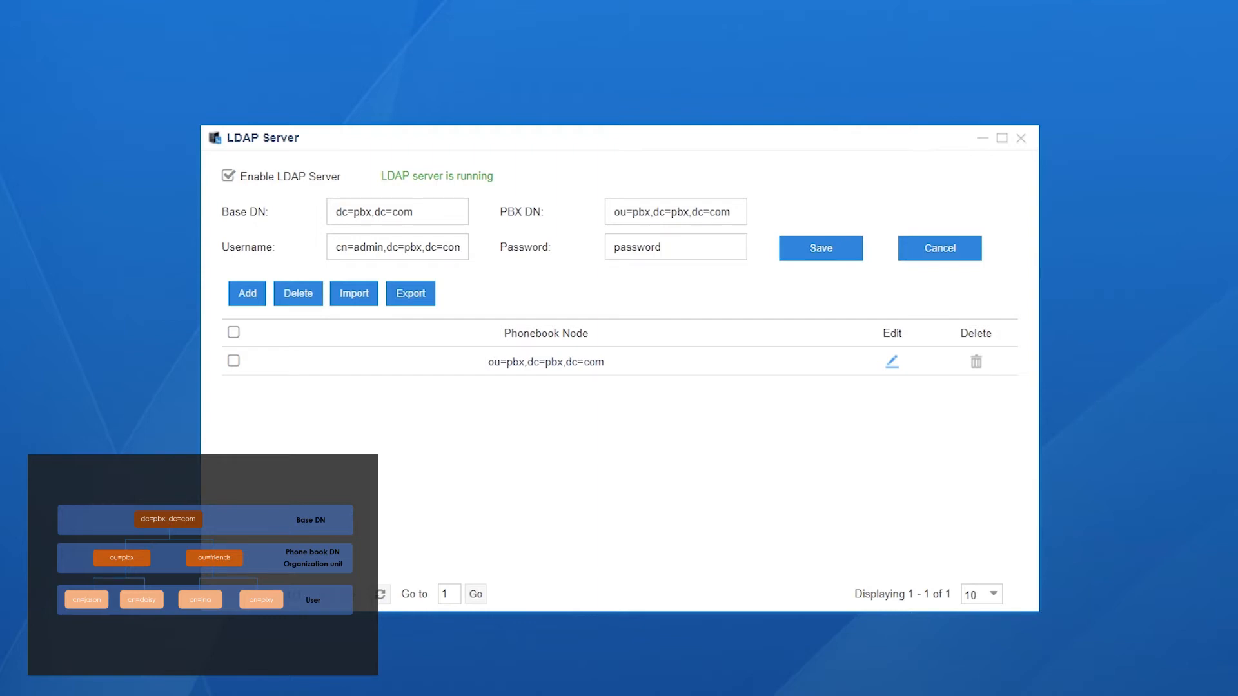
pyautogui.moveTo(782, 632)
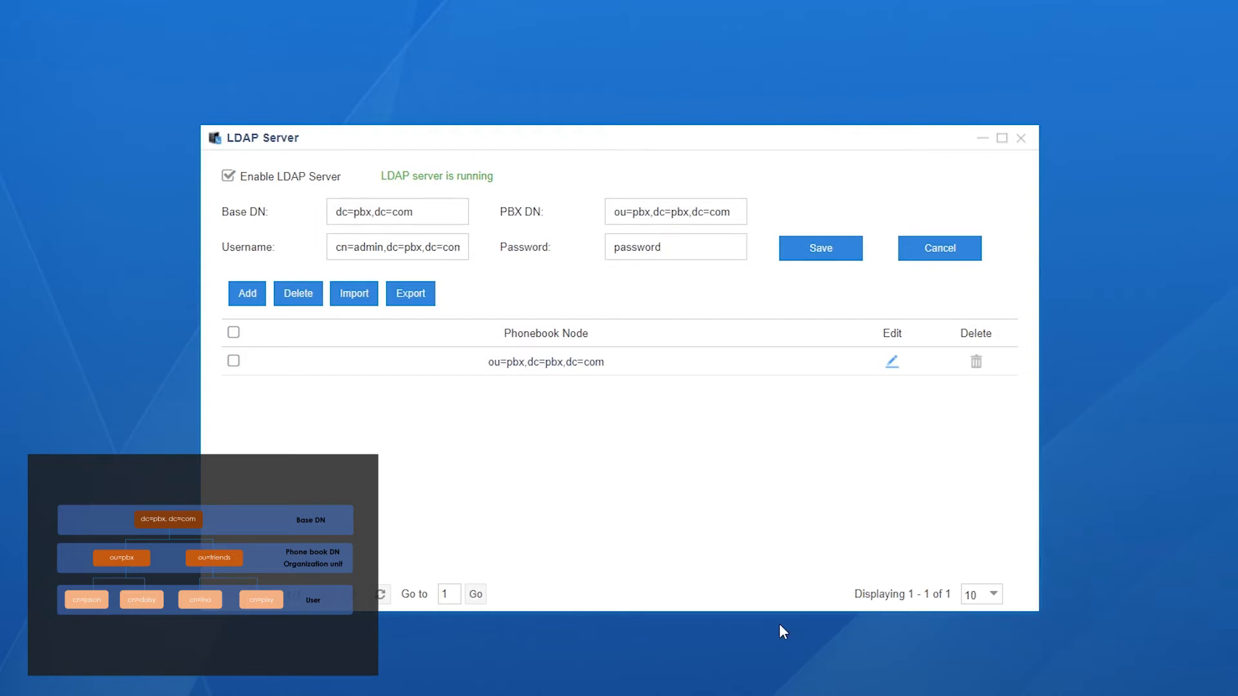
pyautogui.moveTo(884, 369)
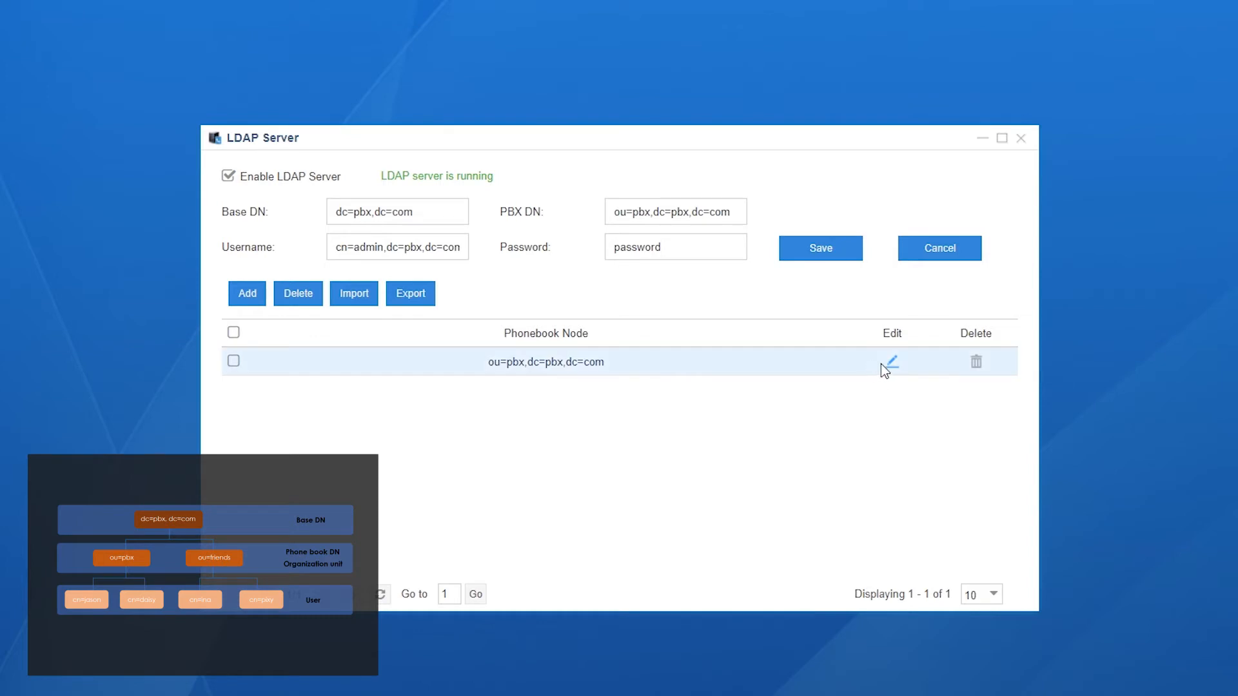
pyautogui.moveTo(893, 361)
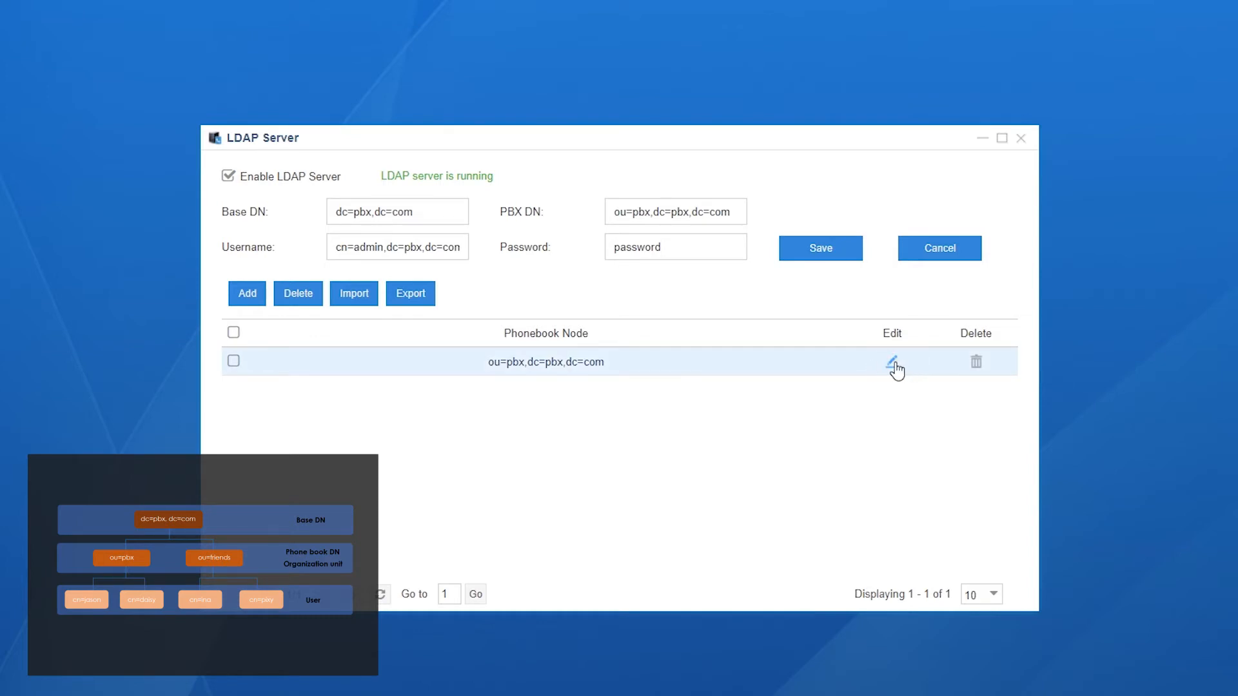
pyautogui.click(895, 363)
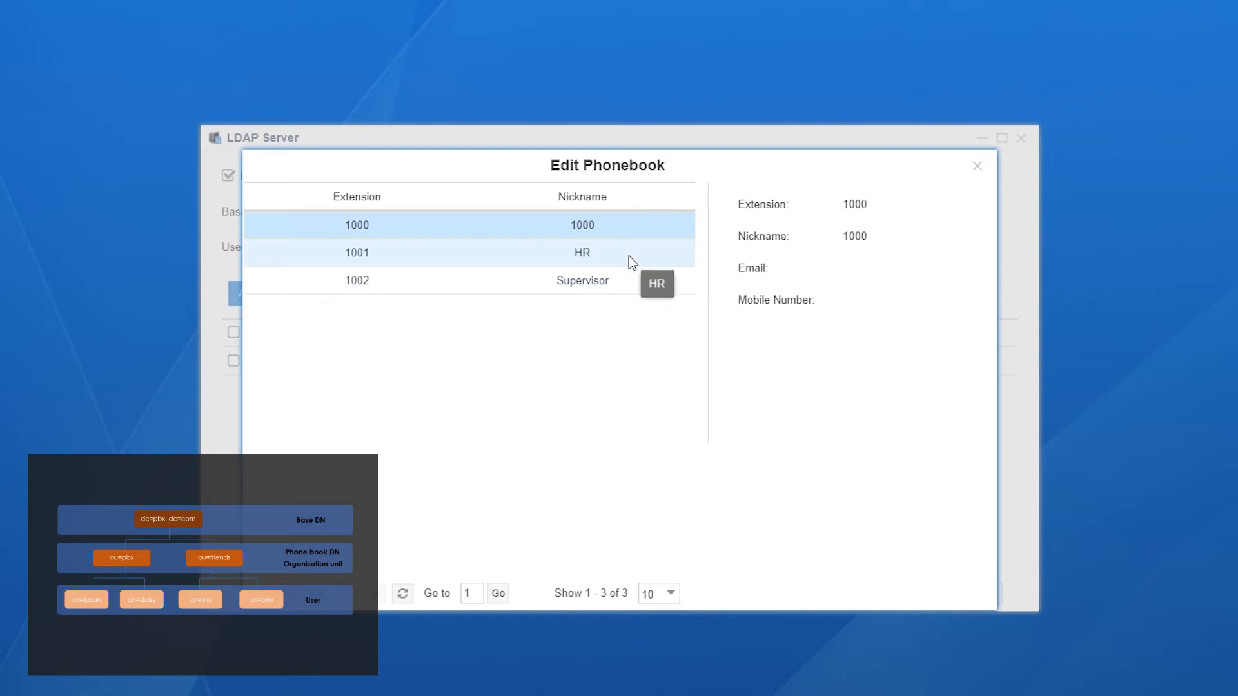
pyautogui.moveTo(739, 257)
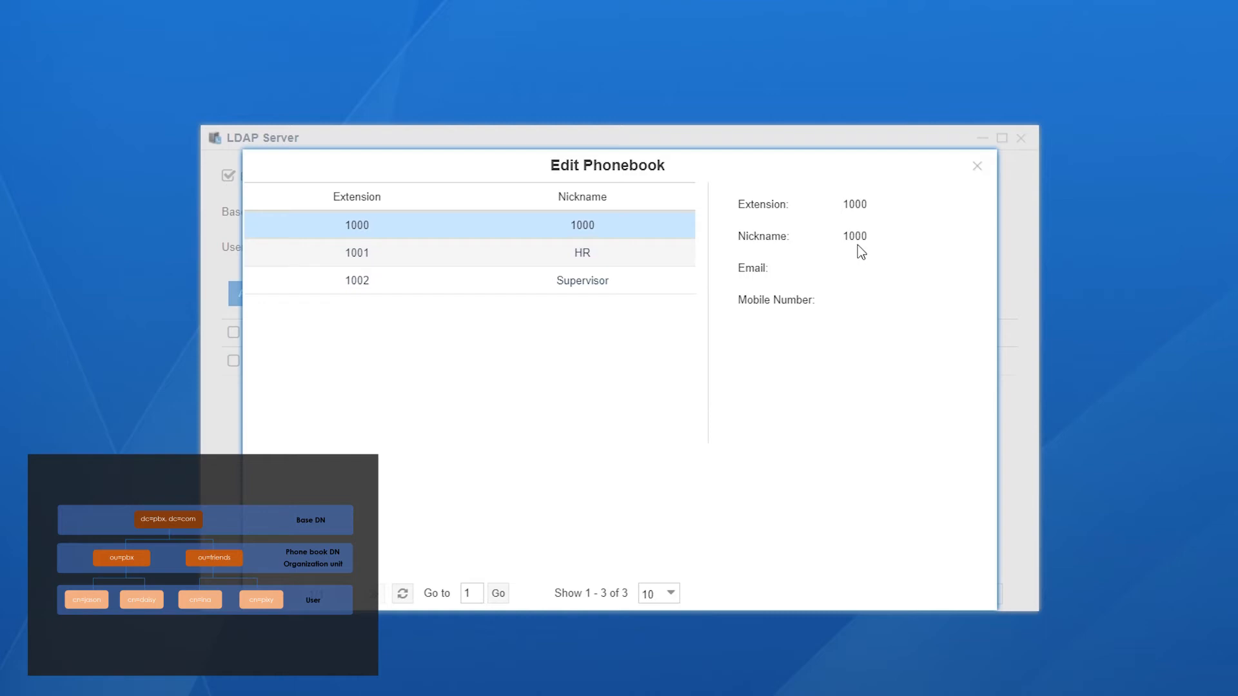
pyautogui.moveTo(942, 212)
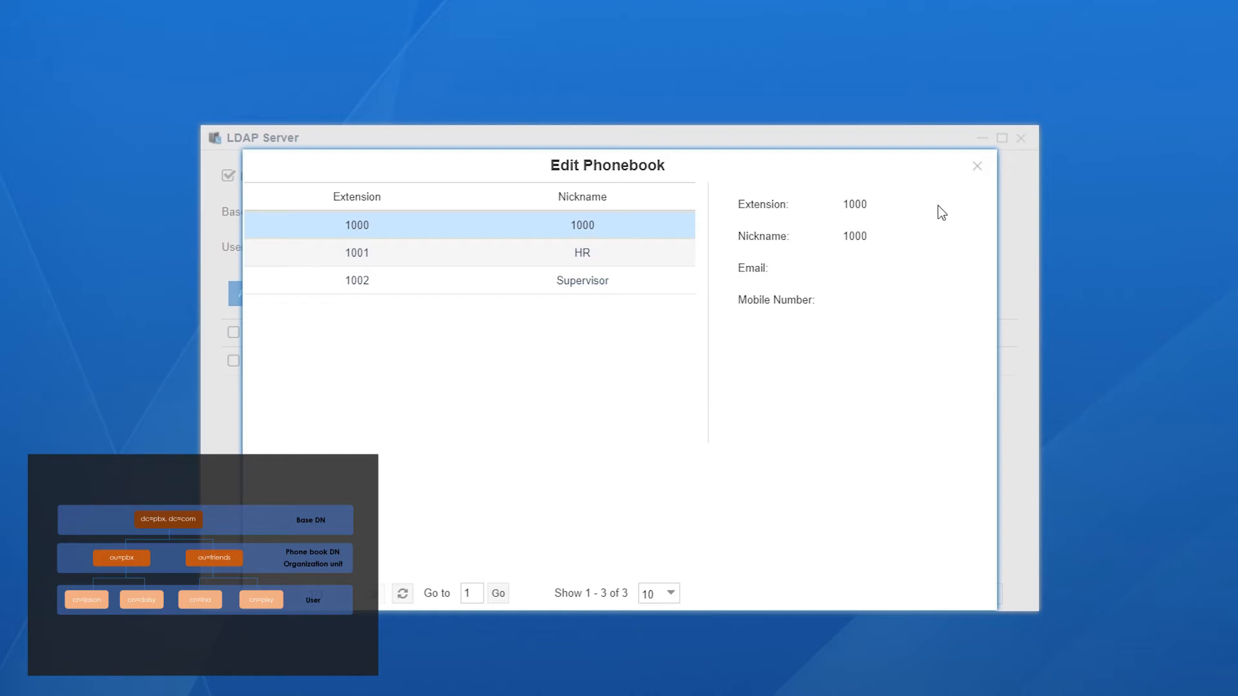
pyautogui.click(977, 166)
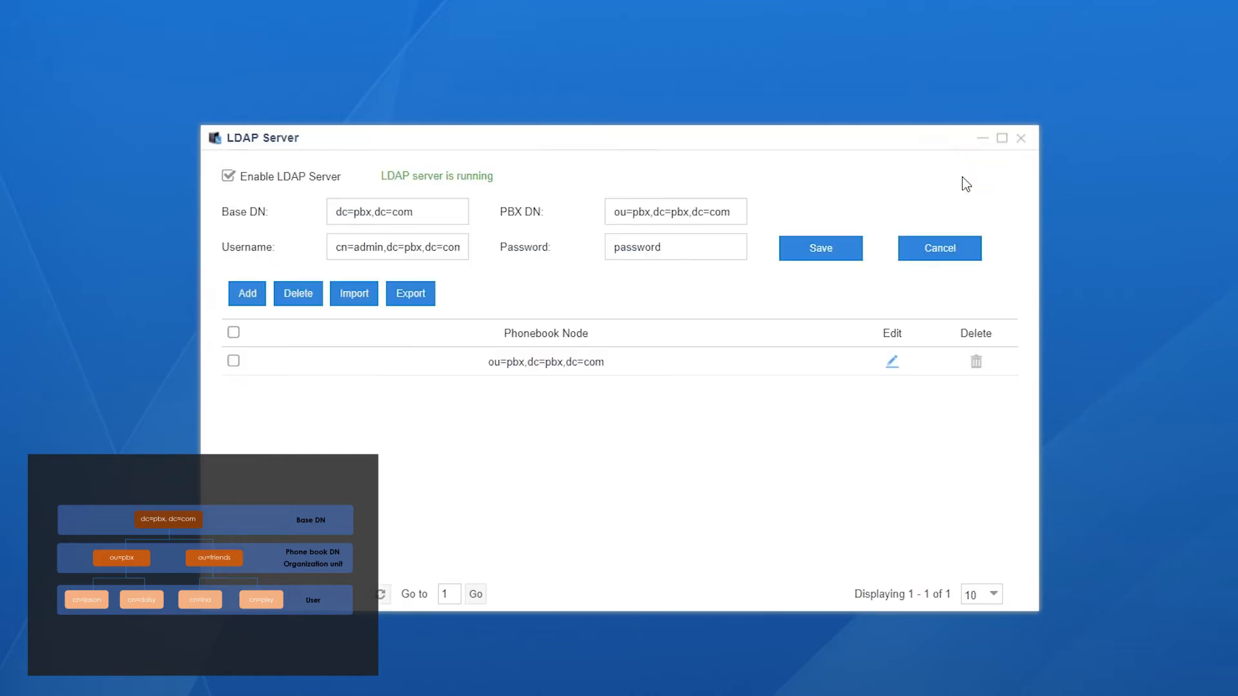
# Add a phonebook named 'Contacts' and save it.
pyautogui.click(246, 292)
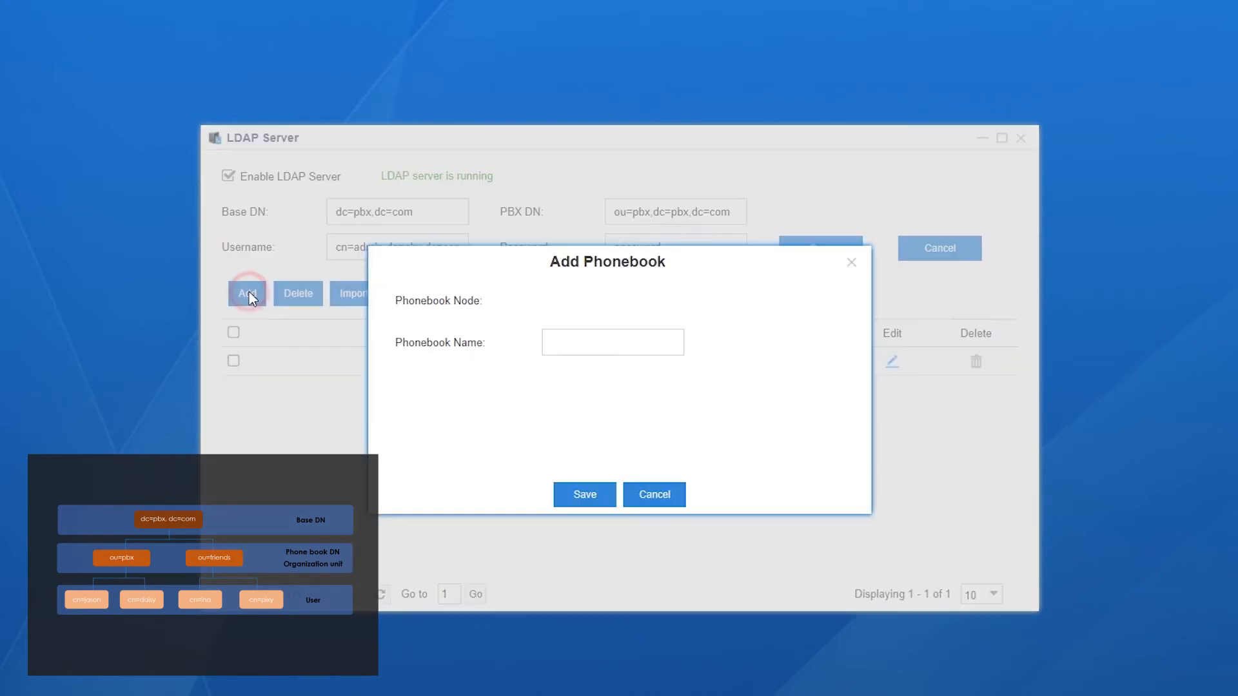
pyautogui.click(612, 341)
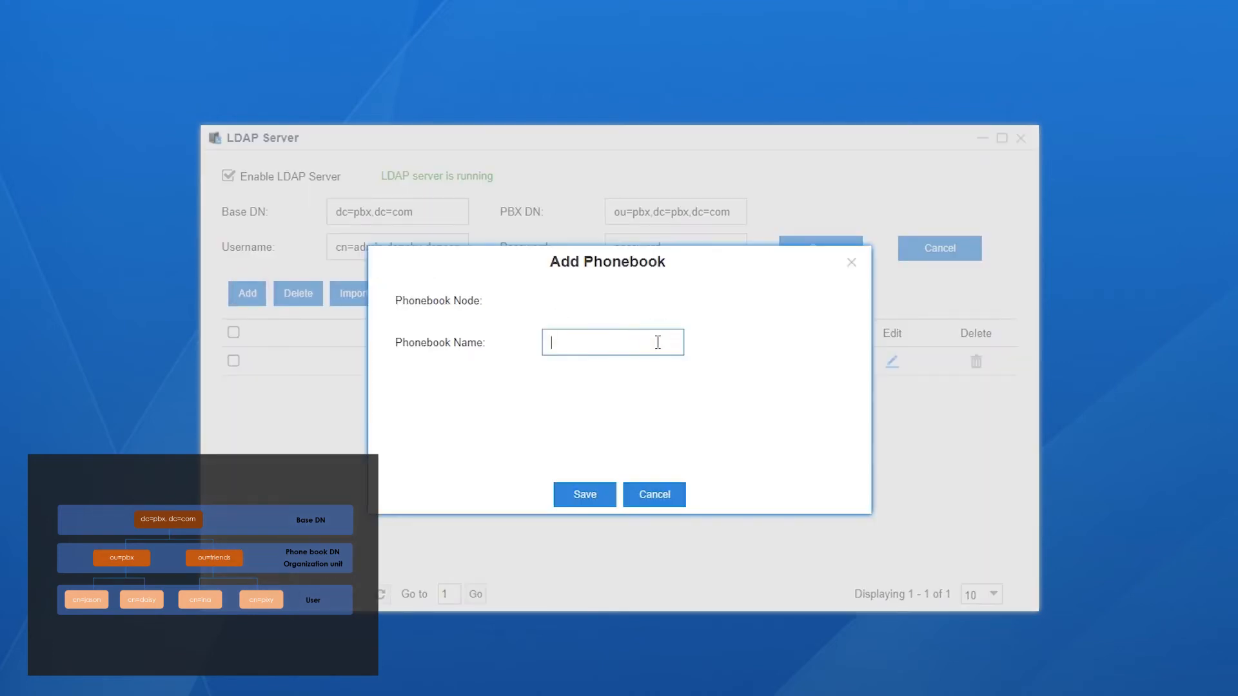
pyautogui.write('Contacts')
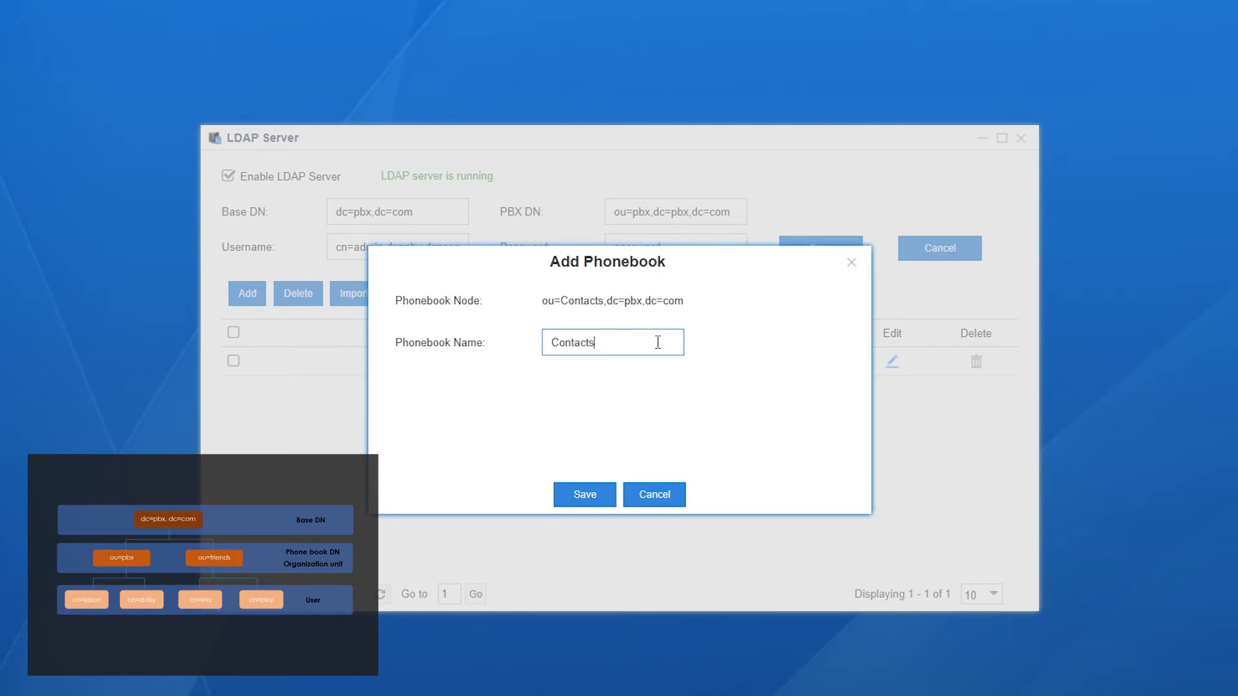
pyautogui.click(584, 495)
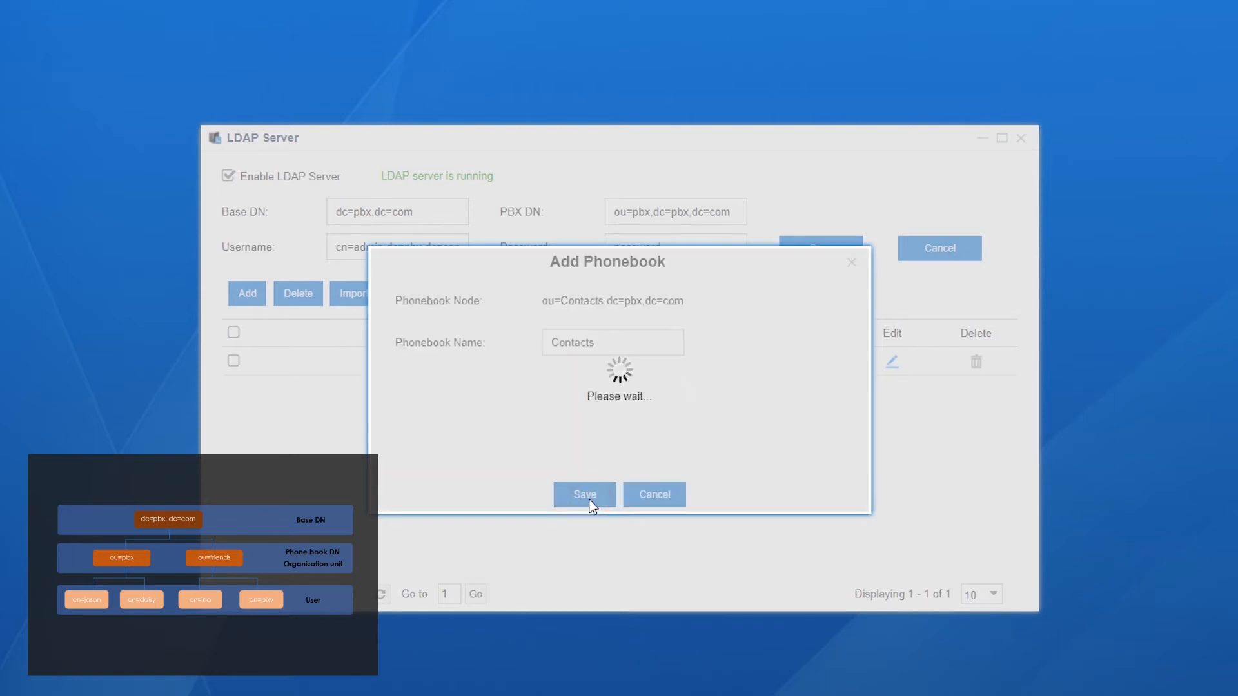
pyautogui.click(584, 494)
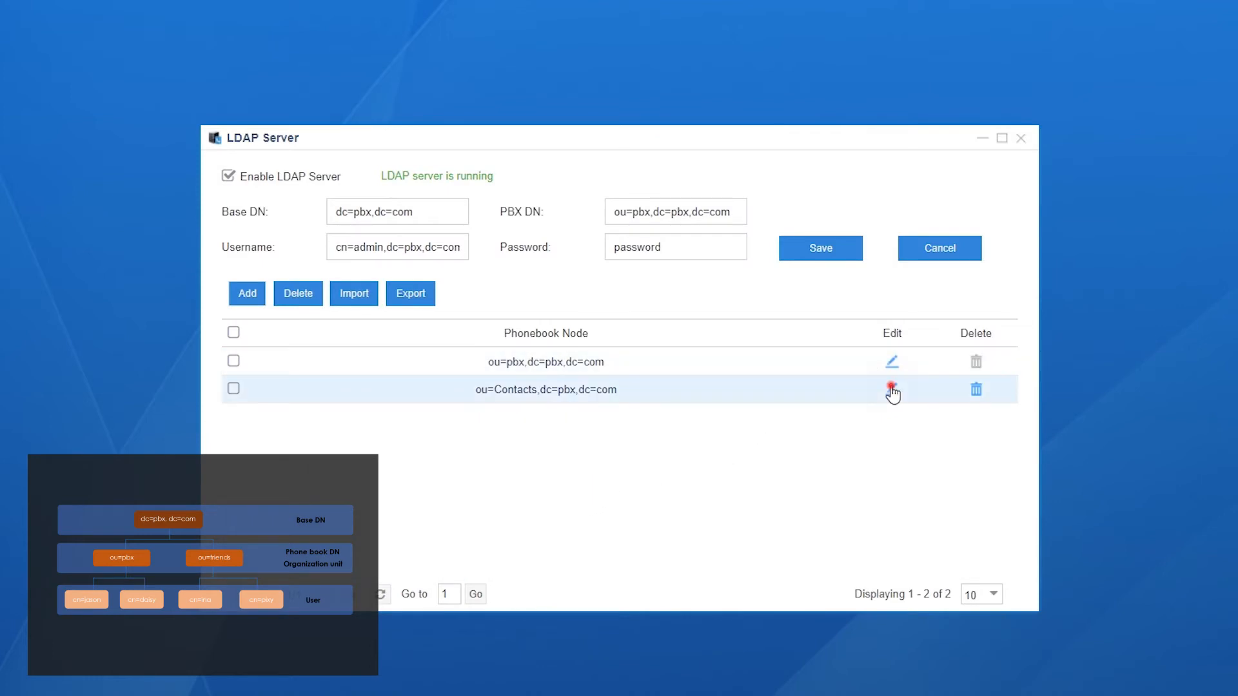
# Add contact Daisy XXX, nickname Daisy, mobile 111222333, to Contacts and save.
pyautogui.click(891, 390)
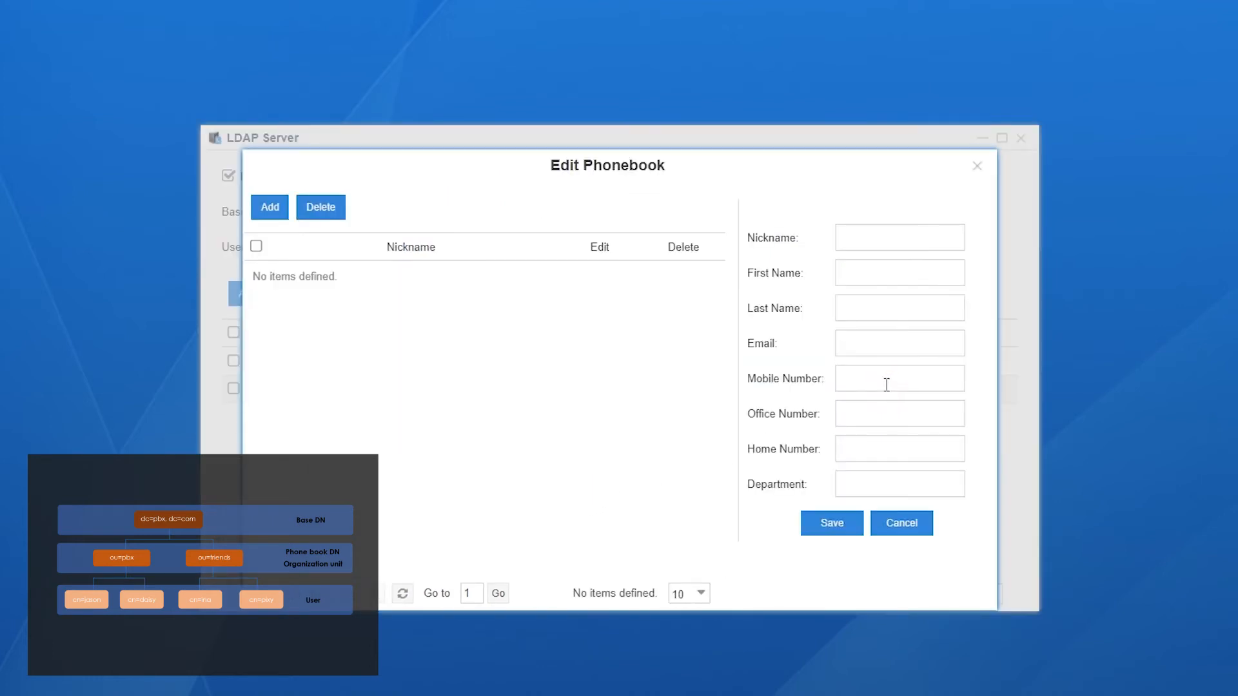
pyautogui.click(898, 236)
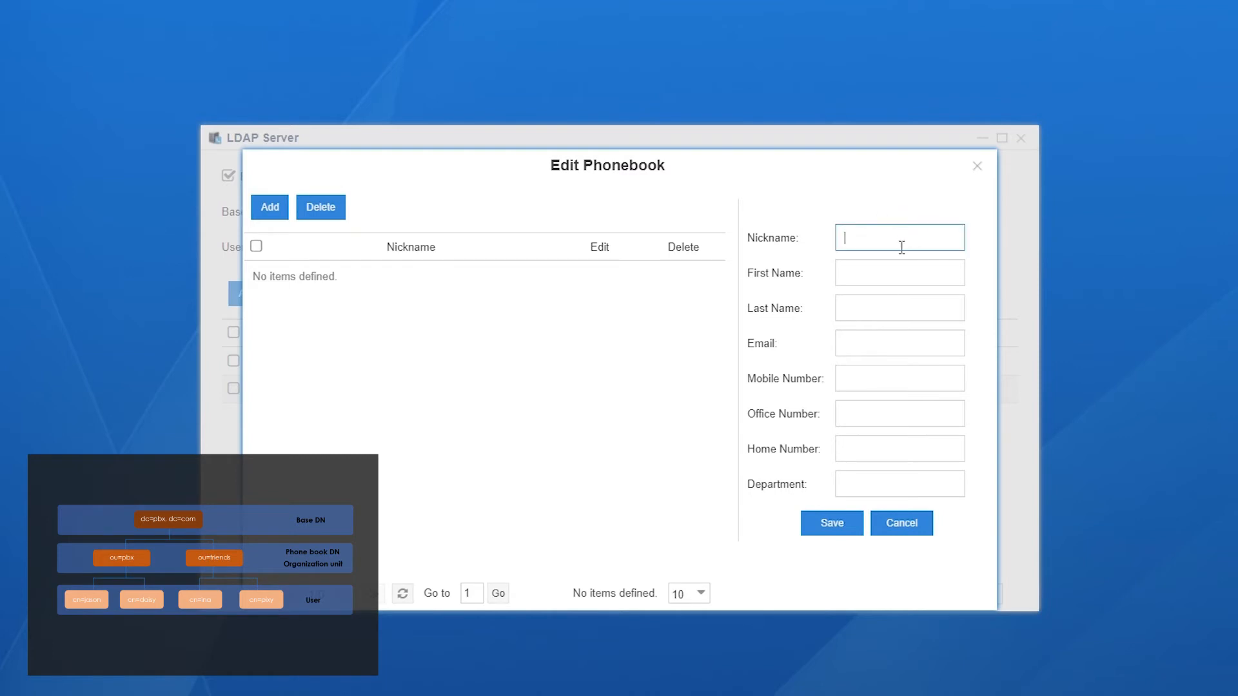
pyautogui.moveTo(909, 274)
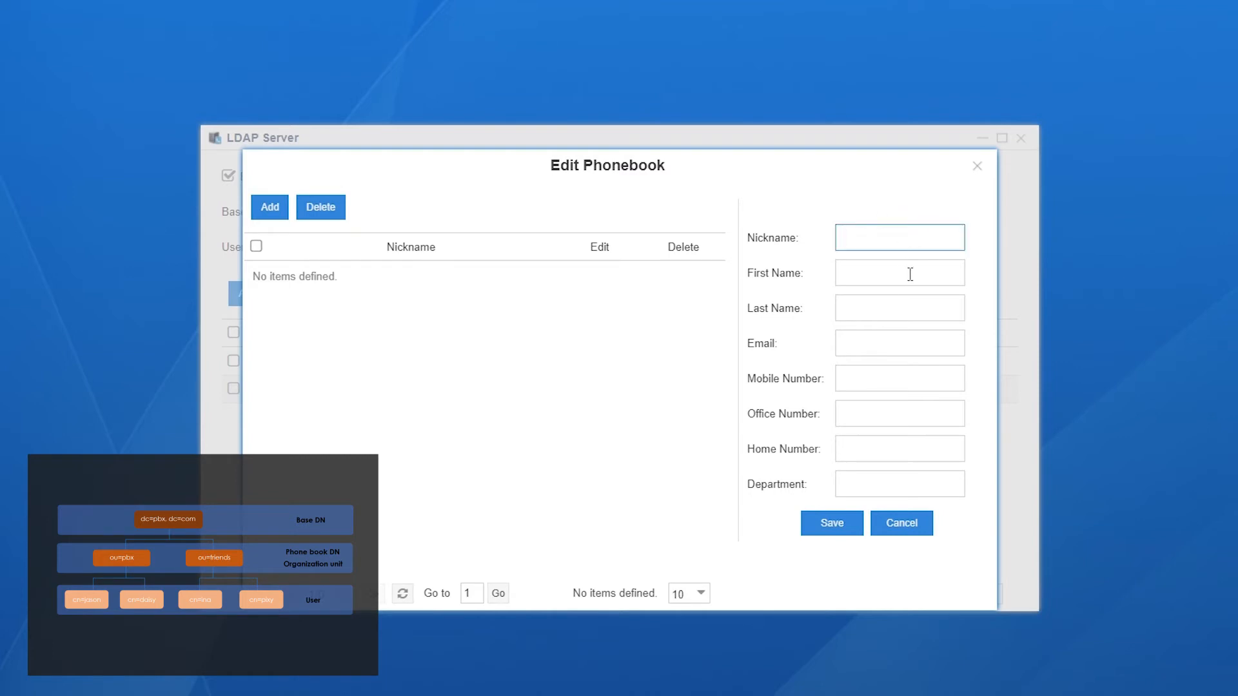
pyautogui.click(898, 237)
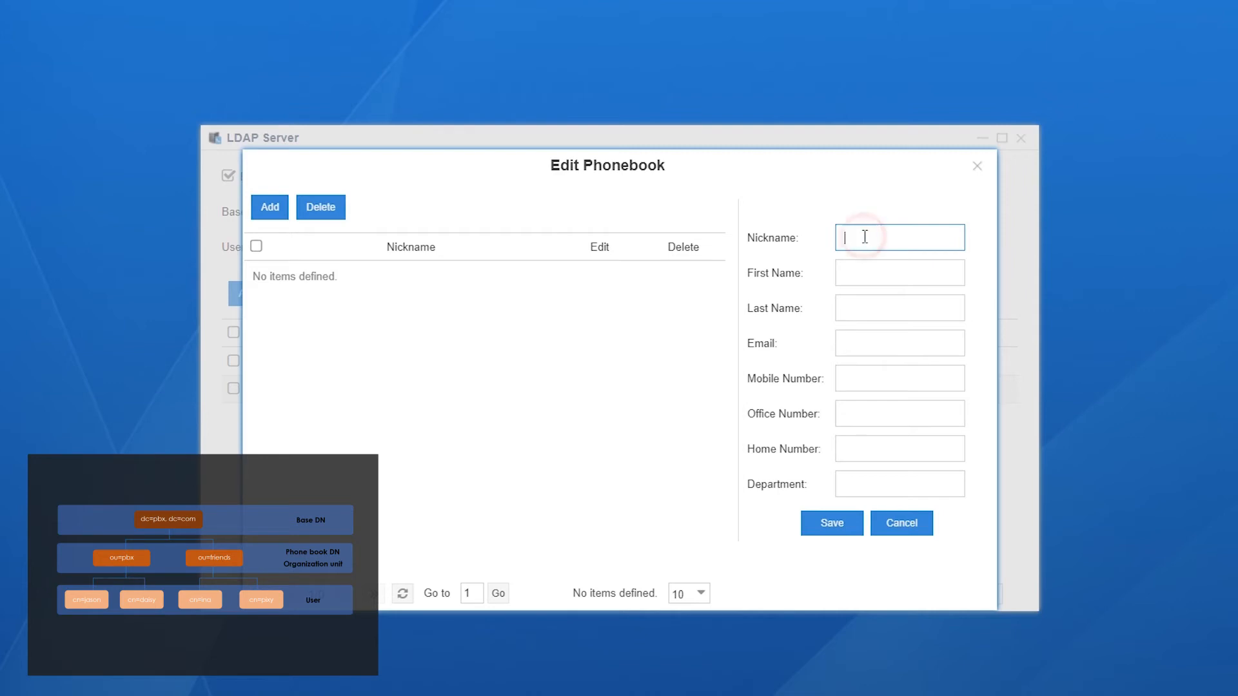
pyautogui.write('Daisy')
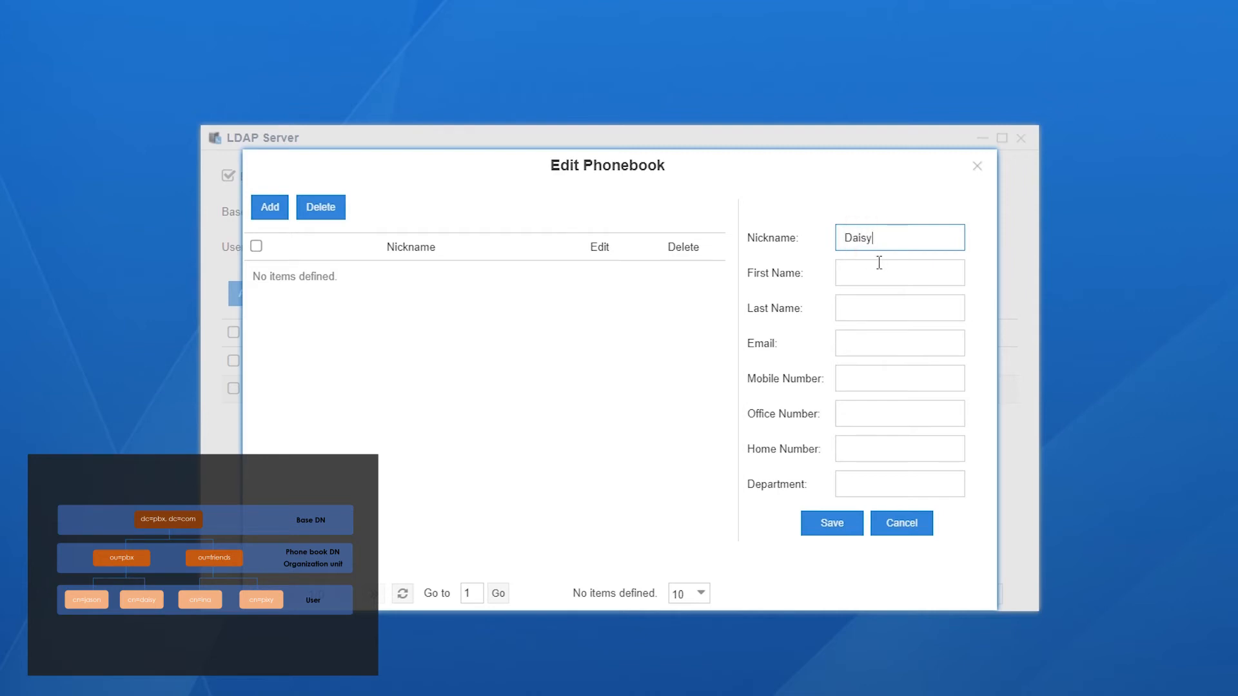
pyautogui.moveTo(889, 279)
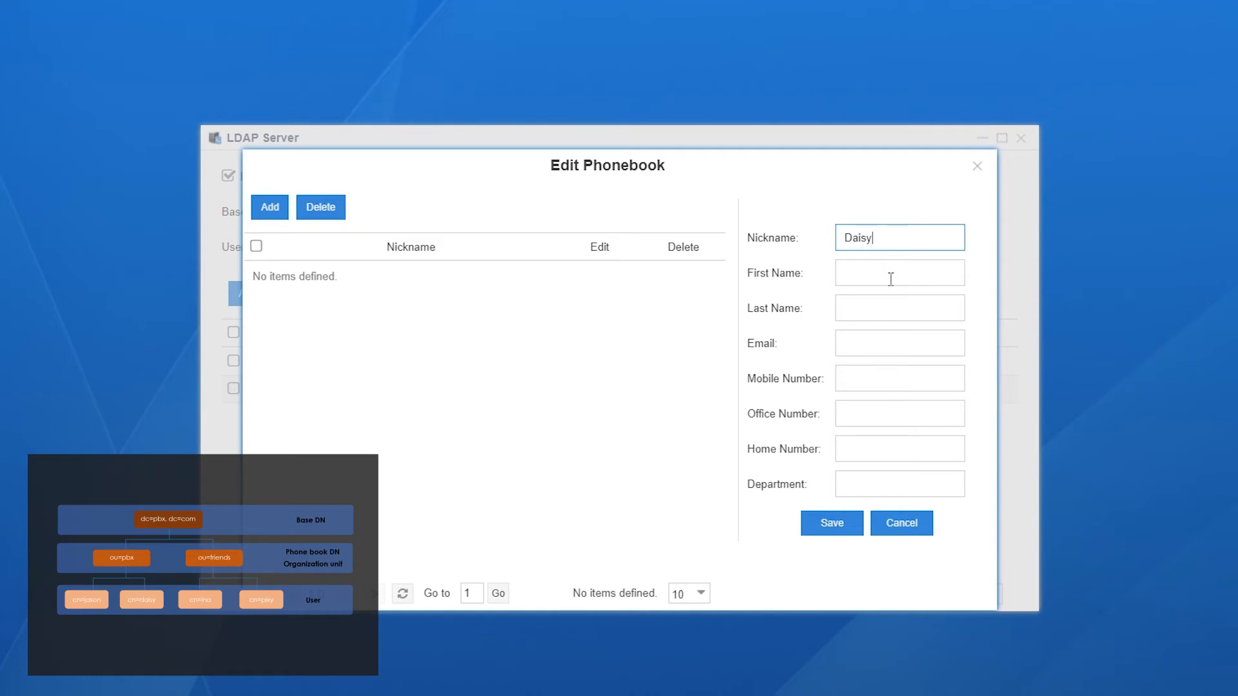
pyautogui.moveTo(883, 414)
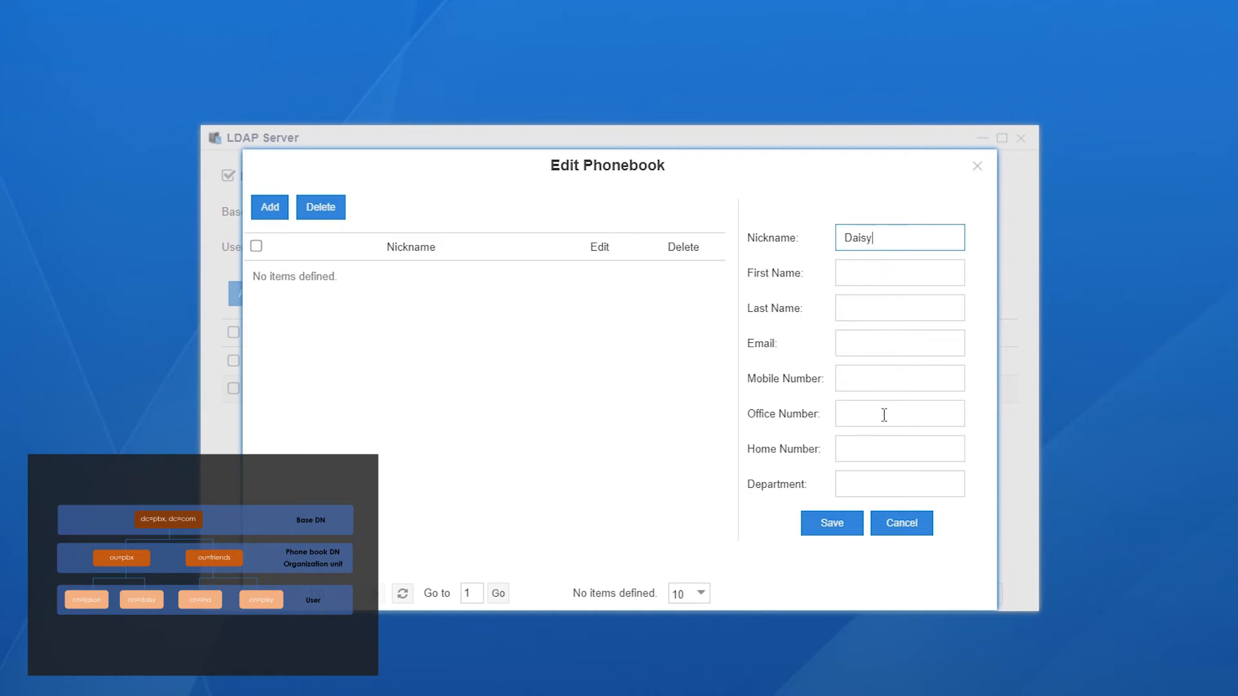
pyautogui.click(899, 379)
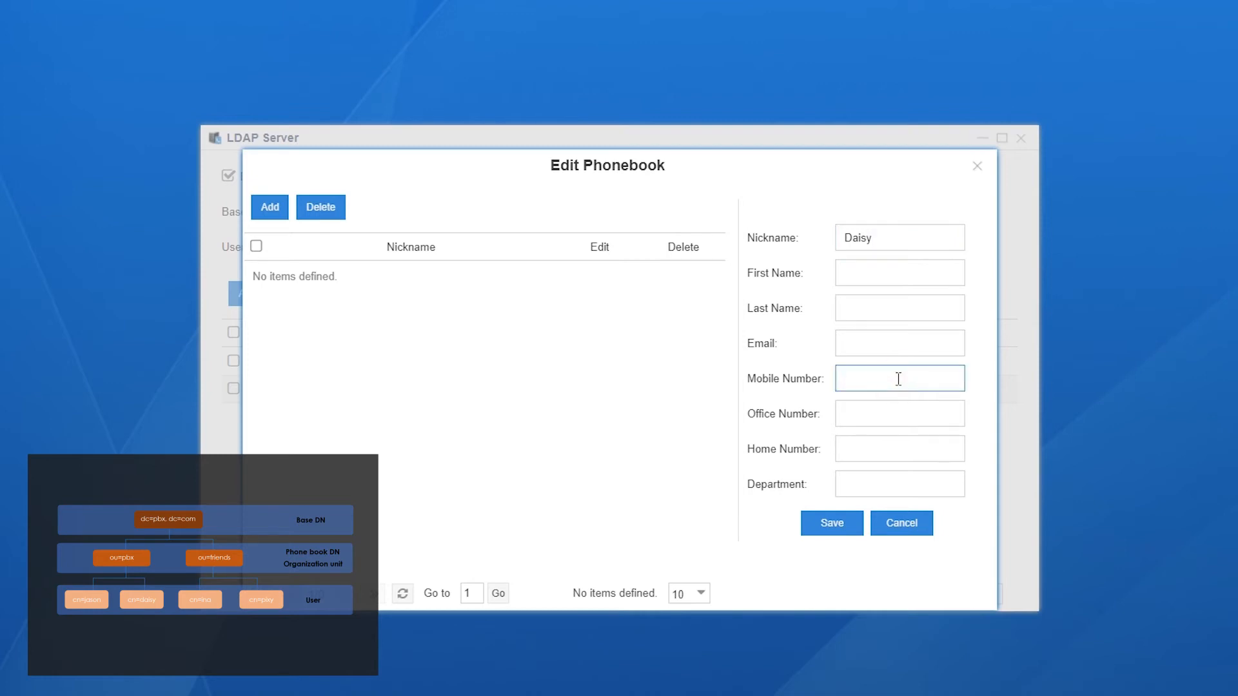
pyautogui.write('111222333')
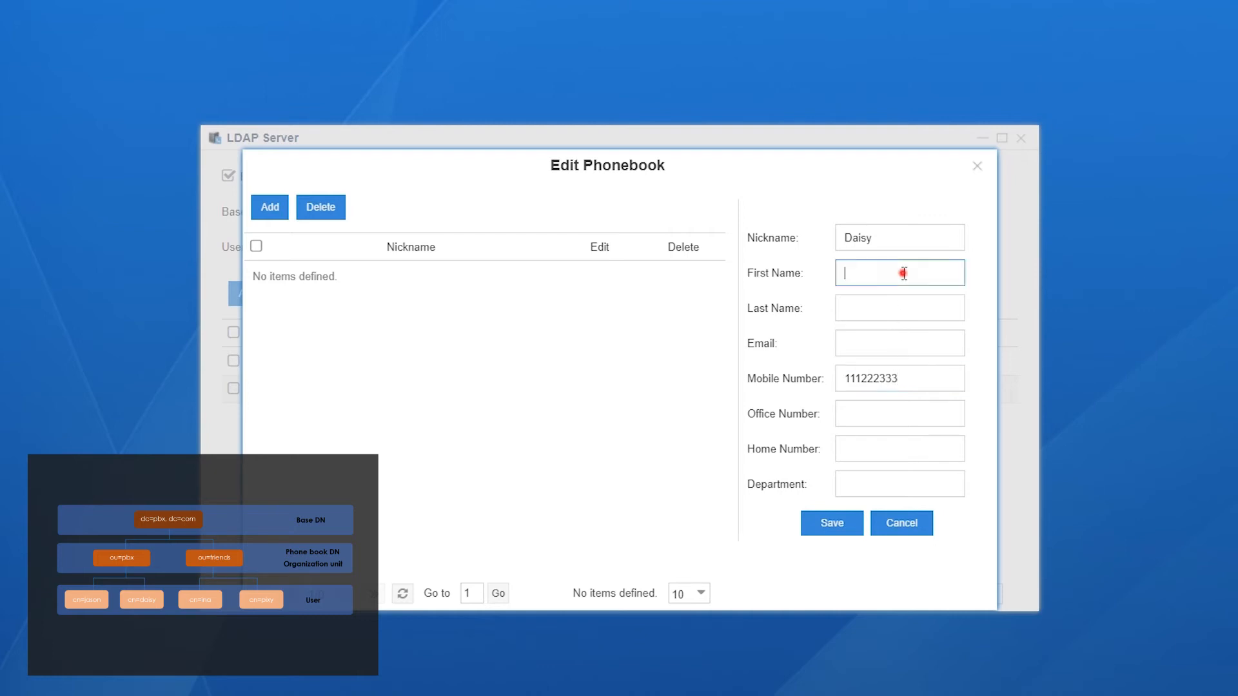
pyautogui.write('Dais')
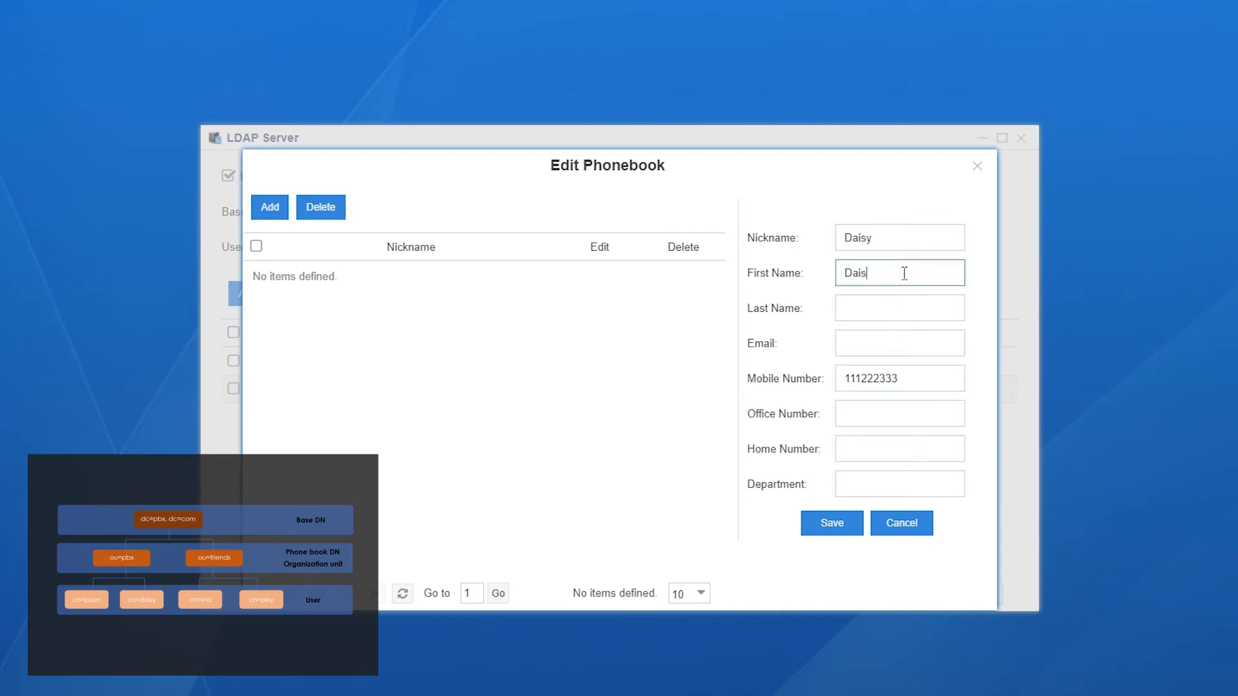
pyautogui.write('y')
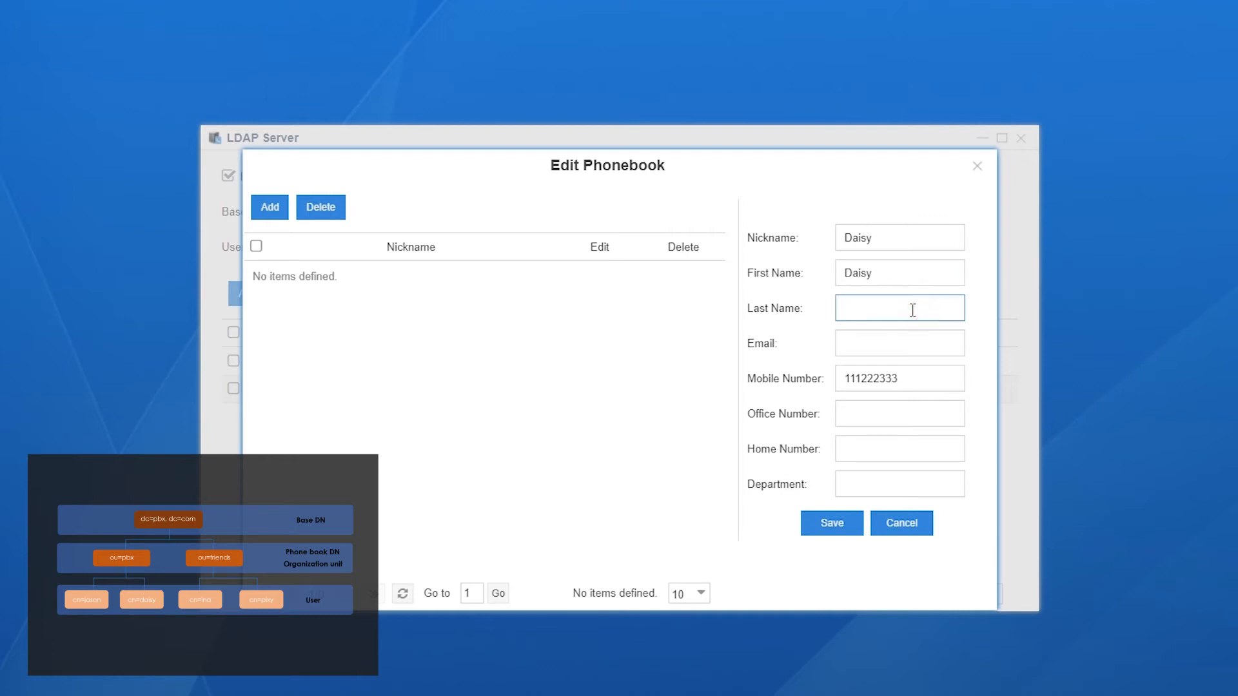
pyautogui.write('XXX')
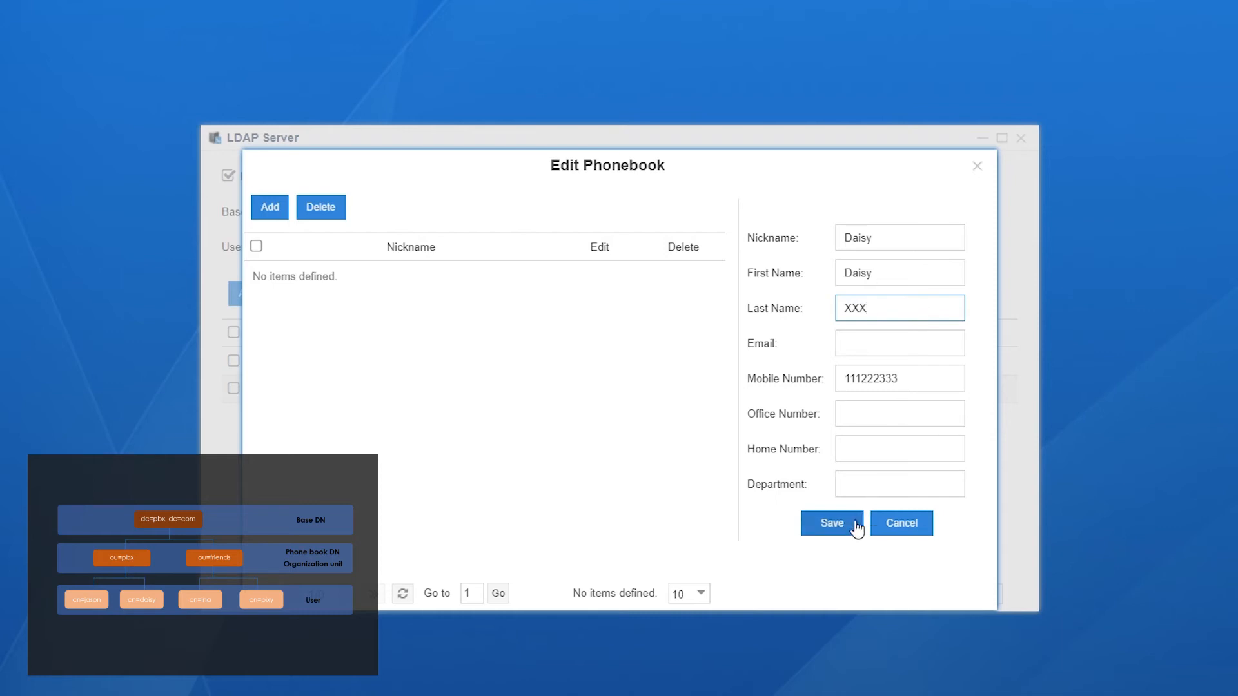
pyautogui.click(831, 523)
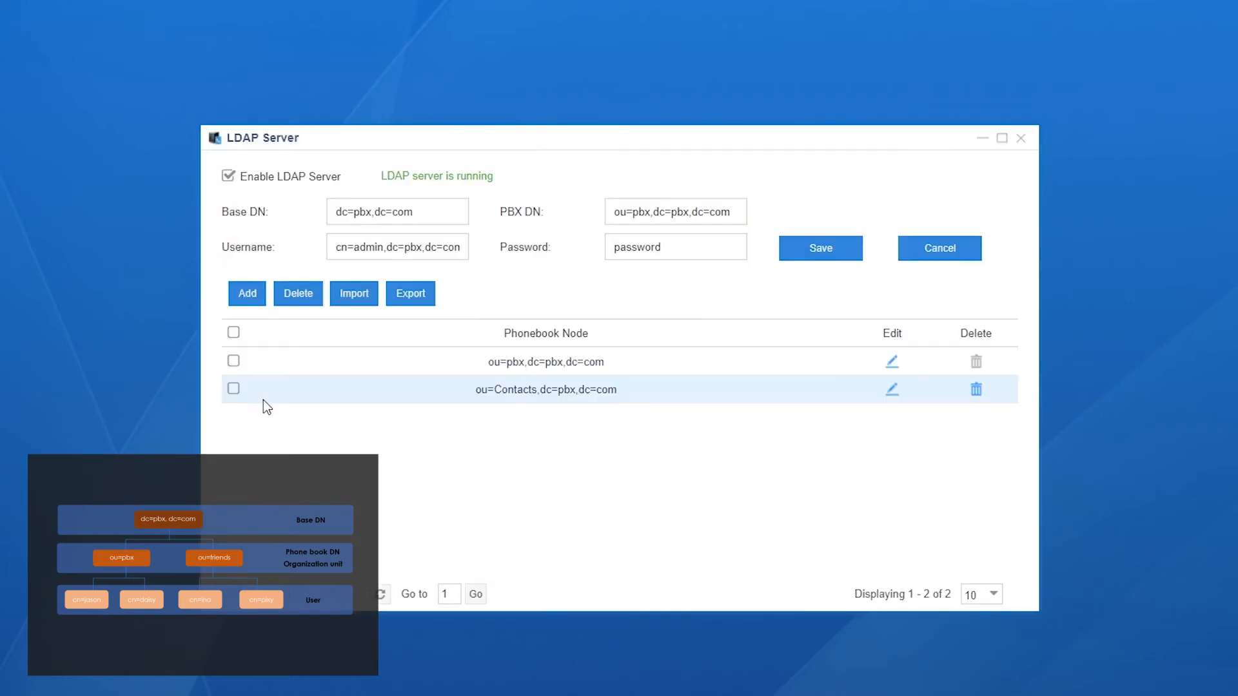
# Export all phonebook nodes to CSV, check Daisy and extensions 1000–1002, then close it.
pyautogui.click(233, 333)
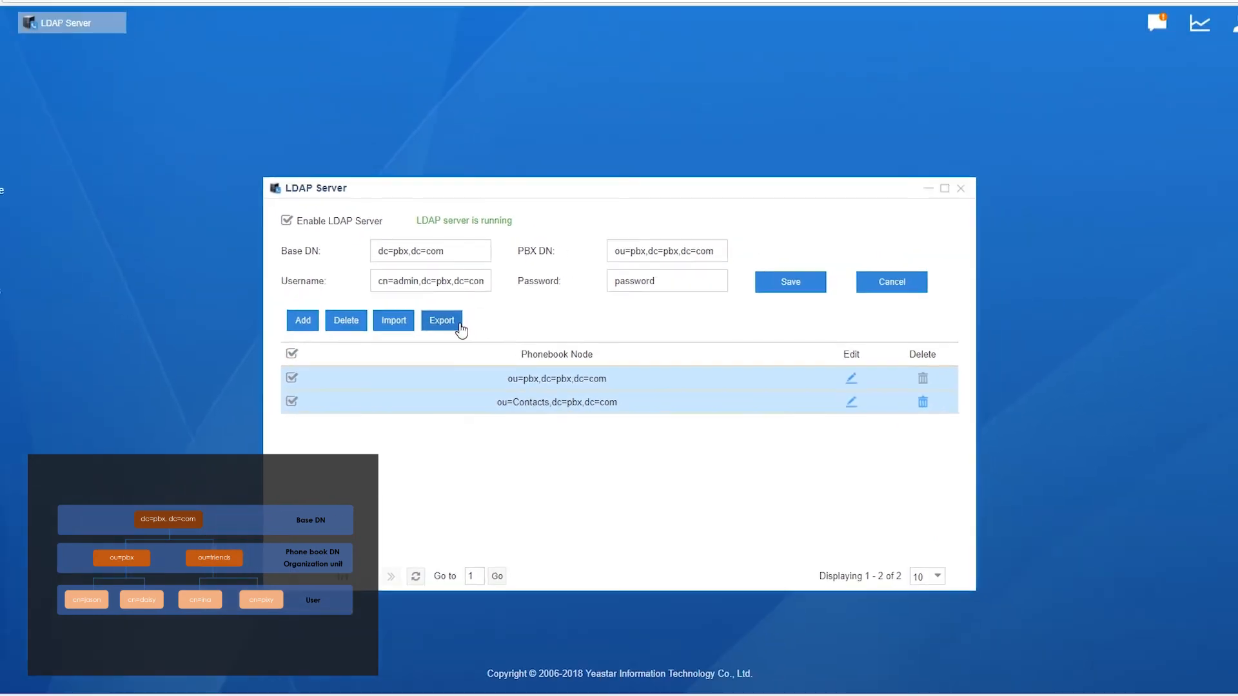
pyautogui.click(441, 319)
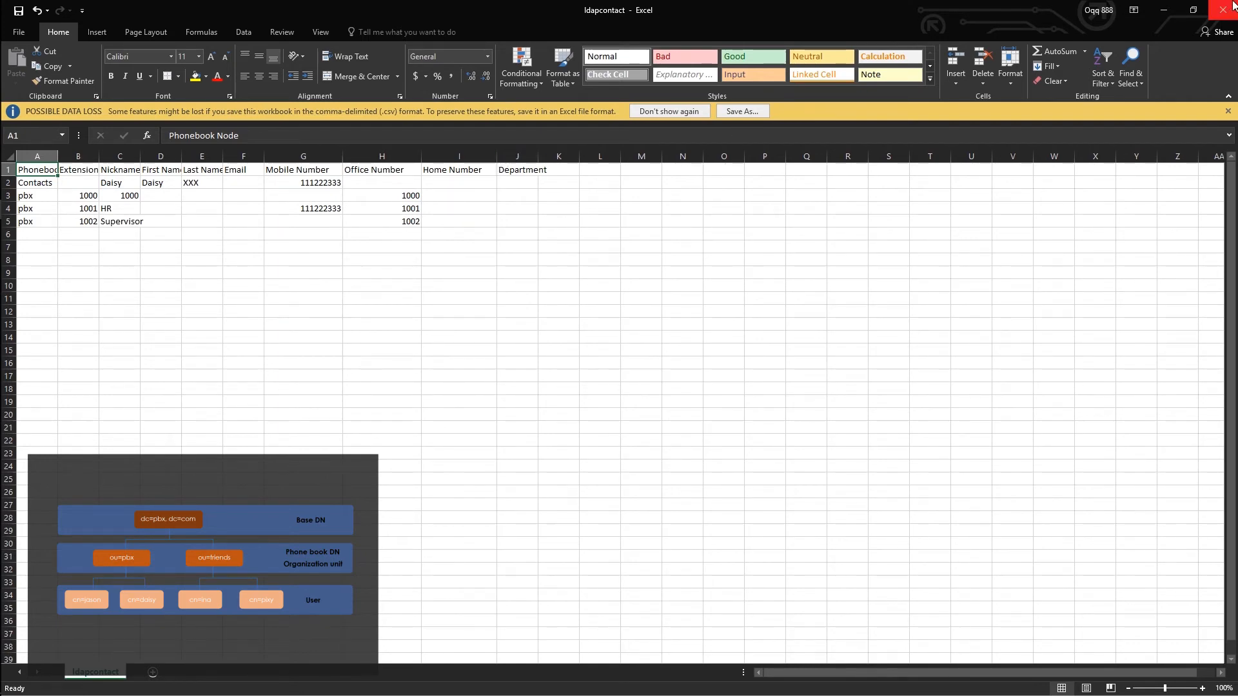
pyautogui.click(1224, 9)
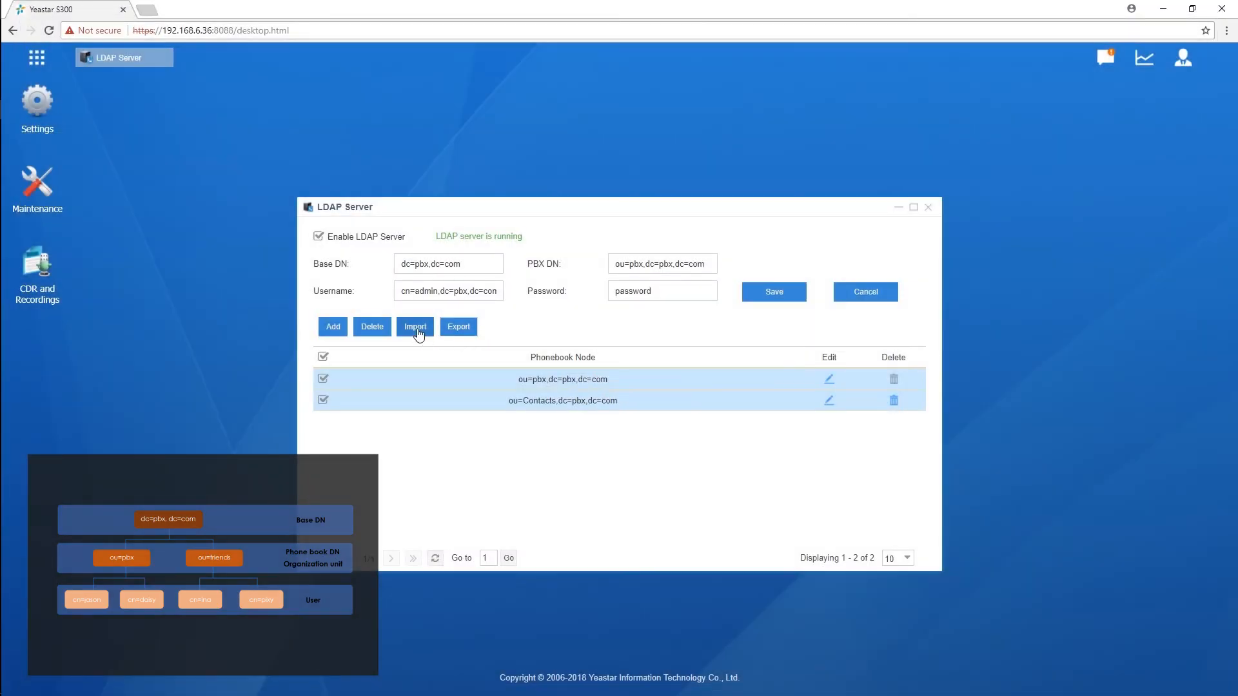
pyautogui.click(415, 326)
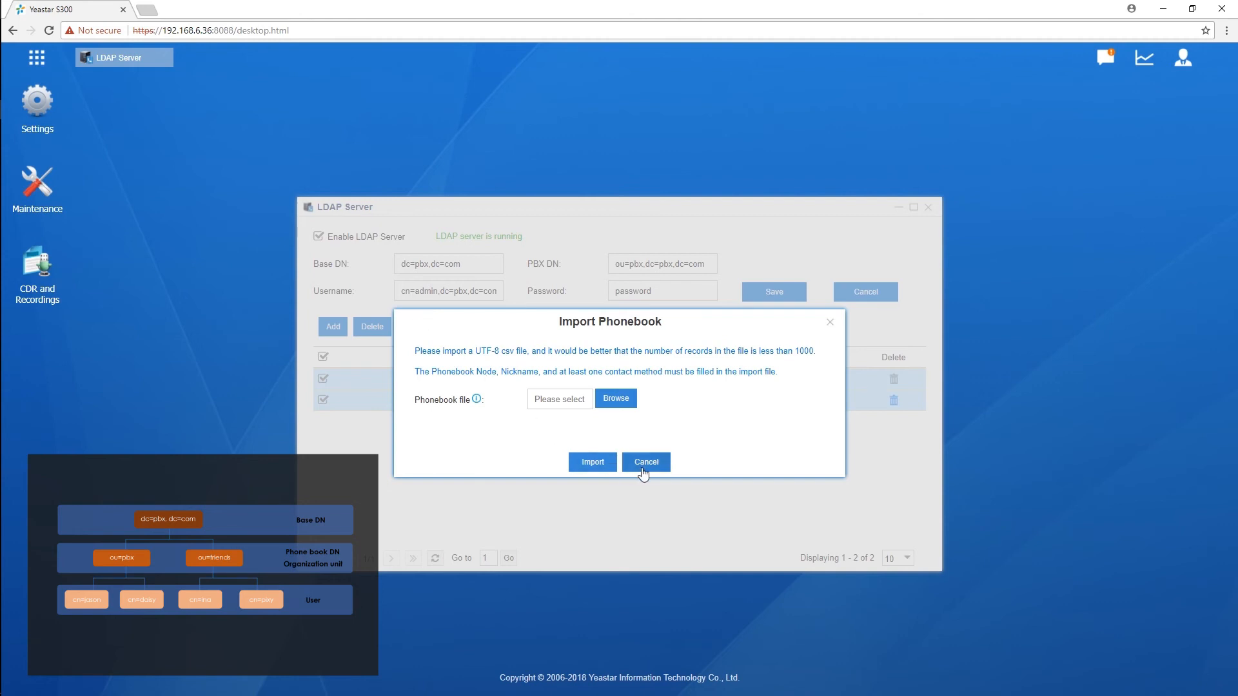
pyautogui.click(194, 10)
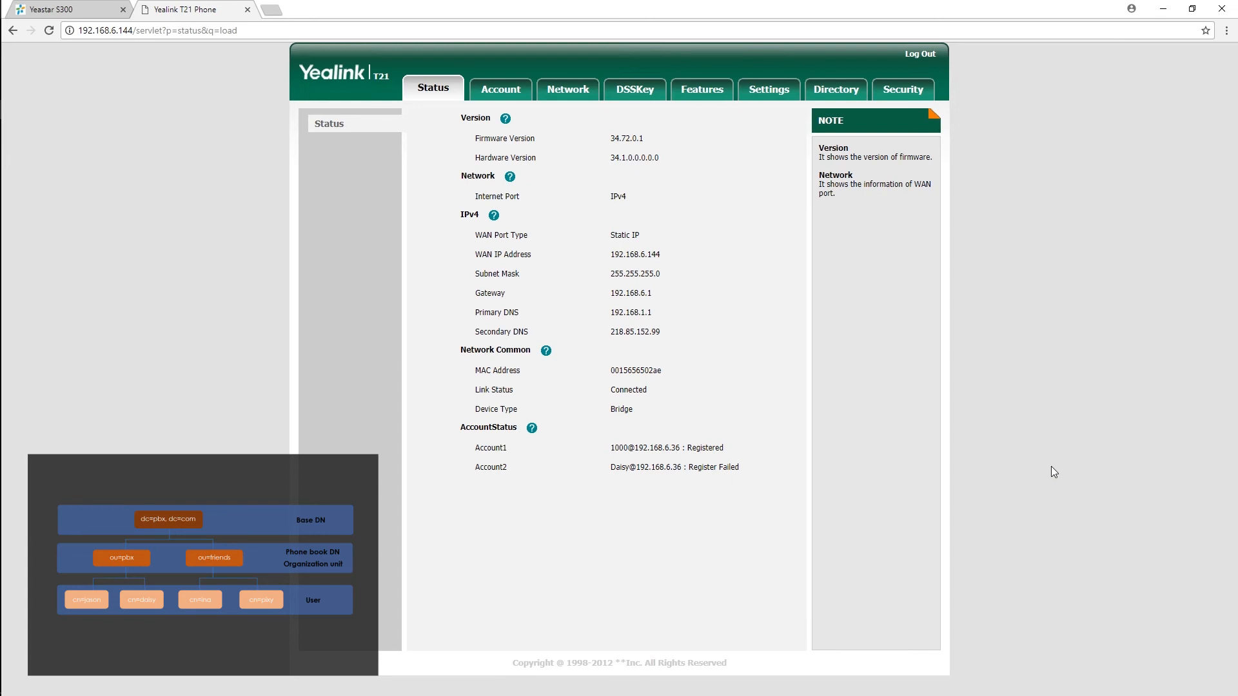
pyautogui.moveTo(834, 101)
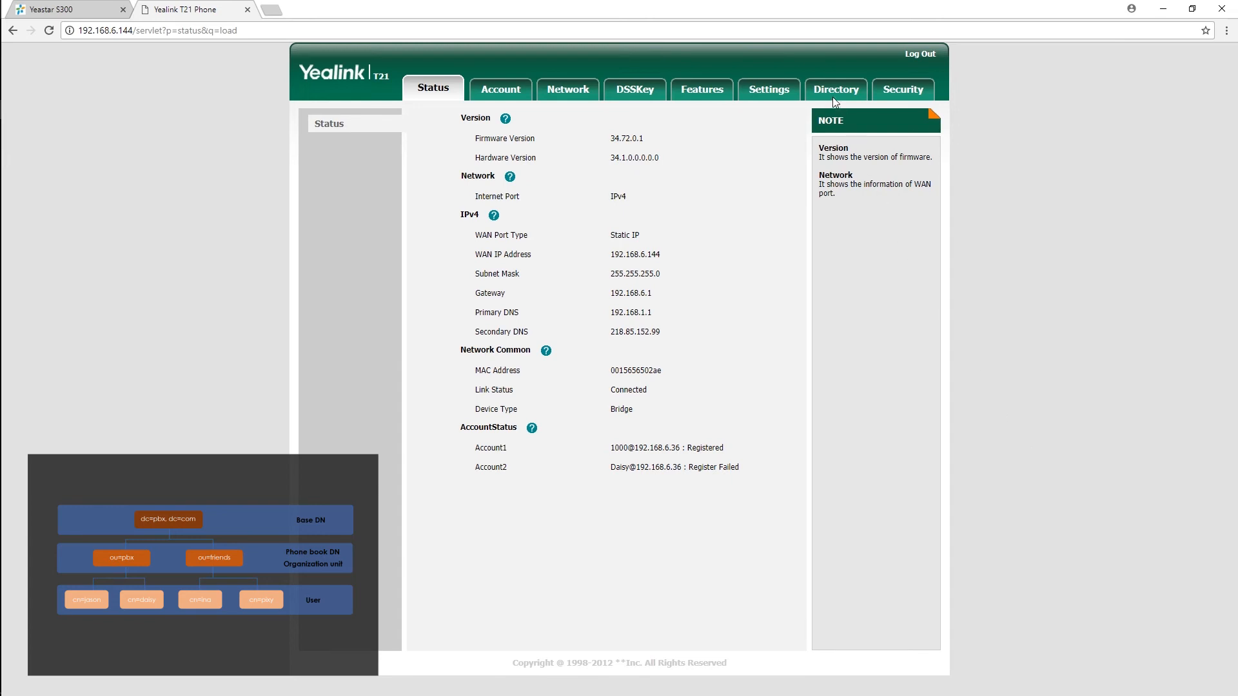
# Show the Yealink phone's Directory LDAP settings.
pyautogui.click(836, 91)
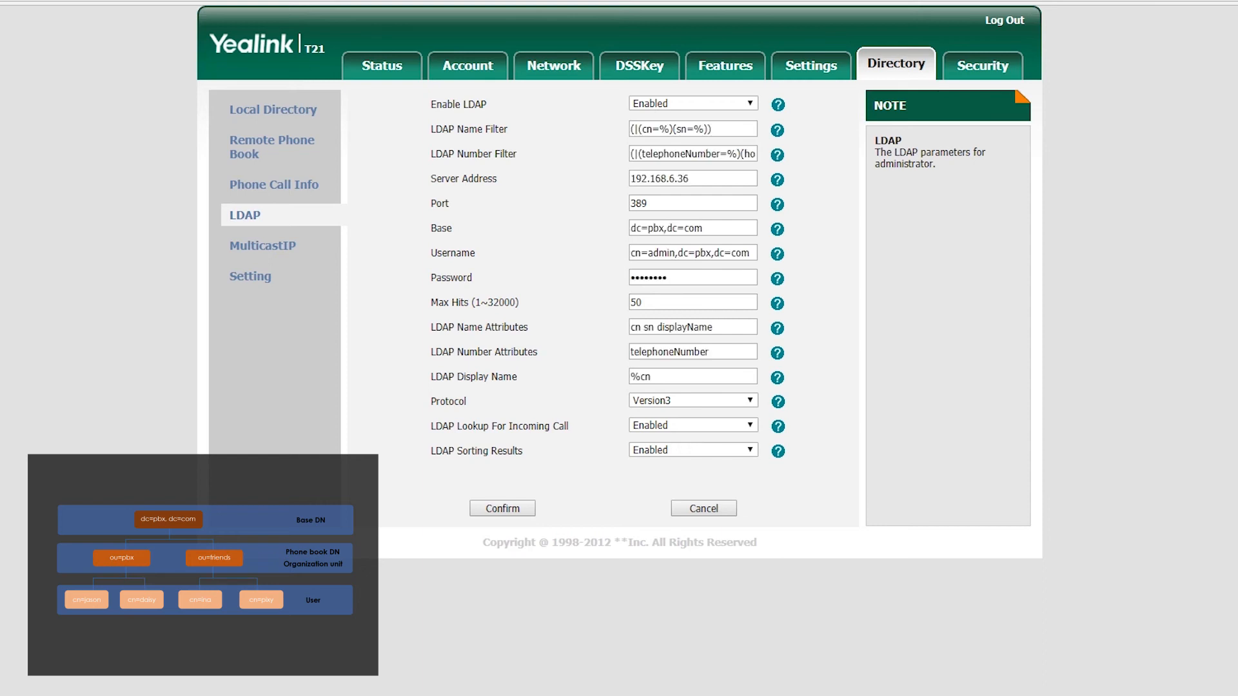
pyautogui.moveTo(771, 270)
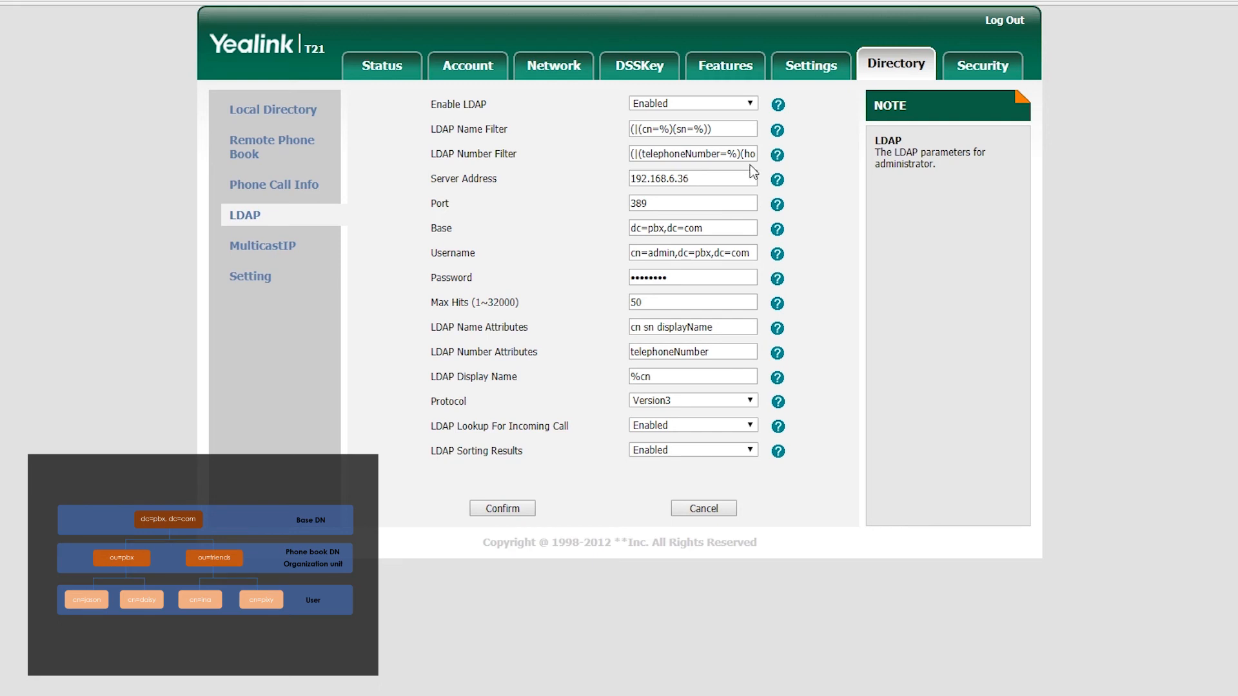
pyautogui.click(675, 155)
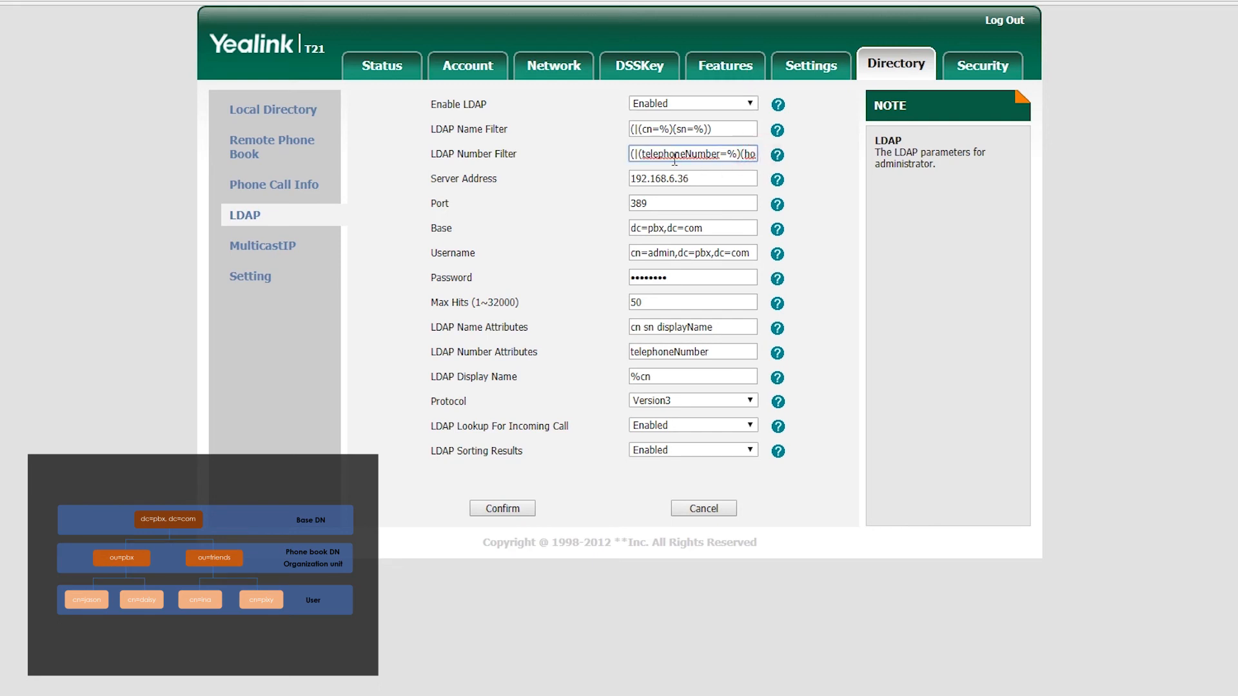
pyautogui.moveTo(717, 197)
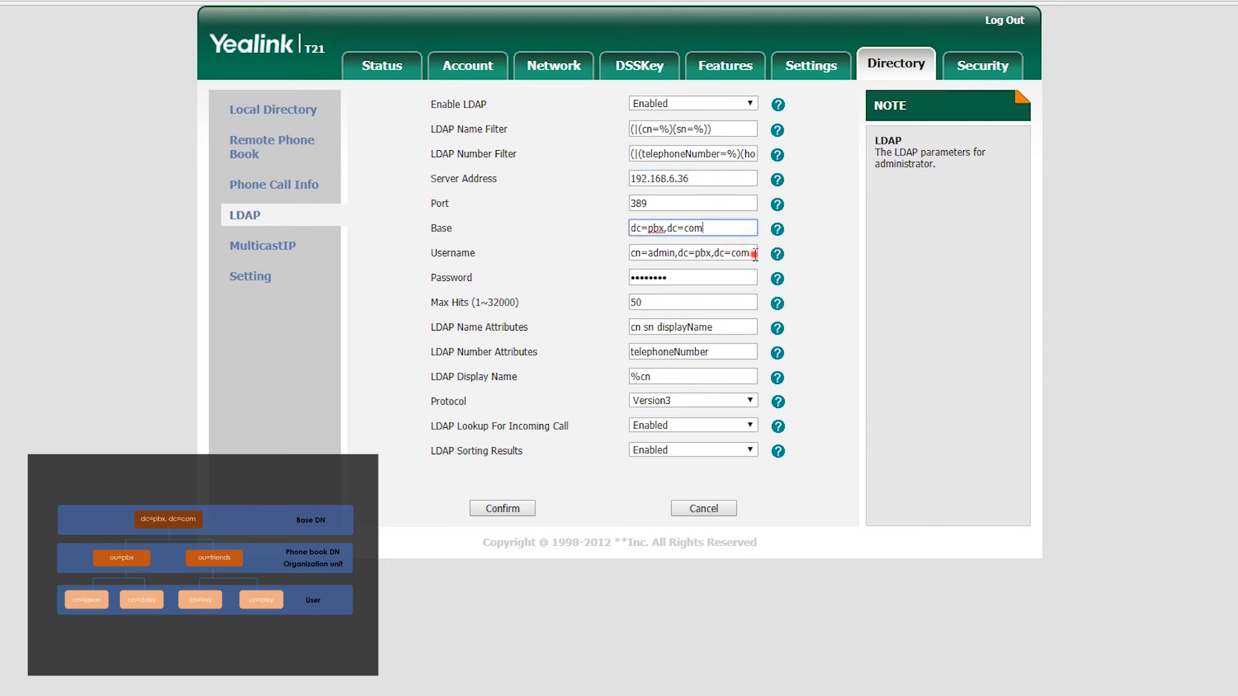
pyautogui.click(693, 277)
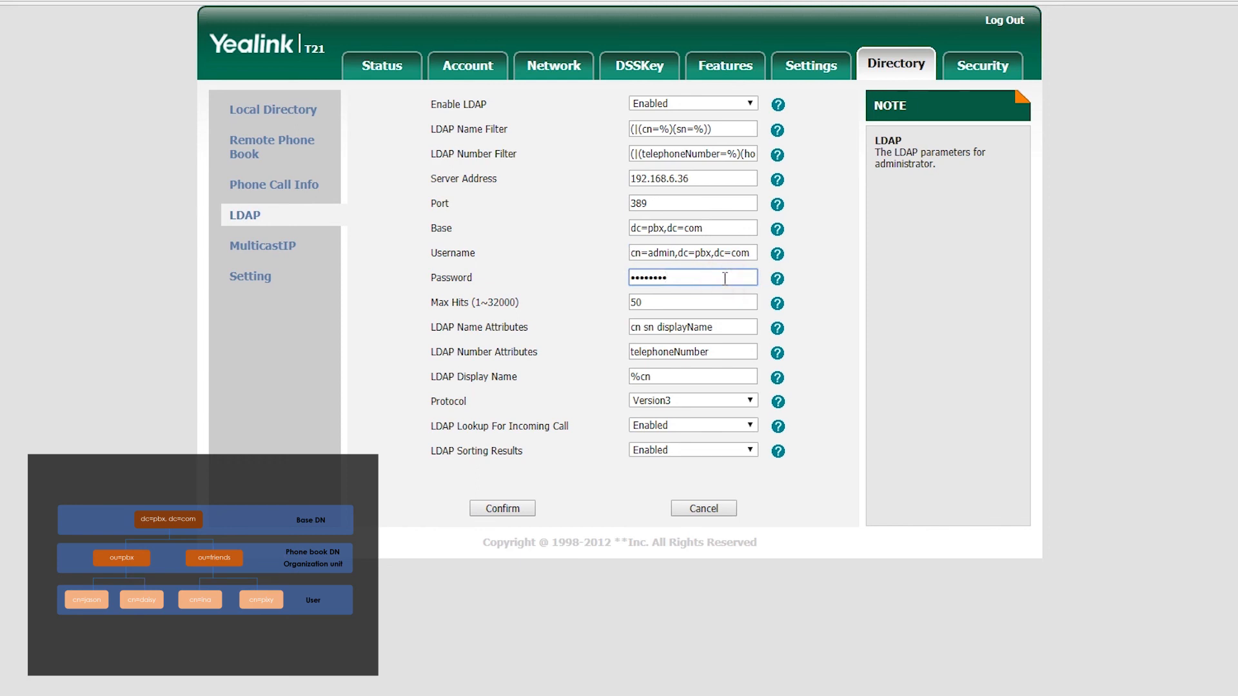
pyautogui.click(692, 327)
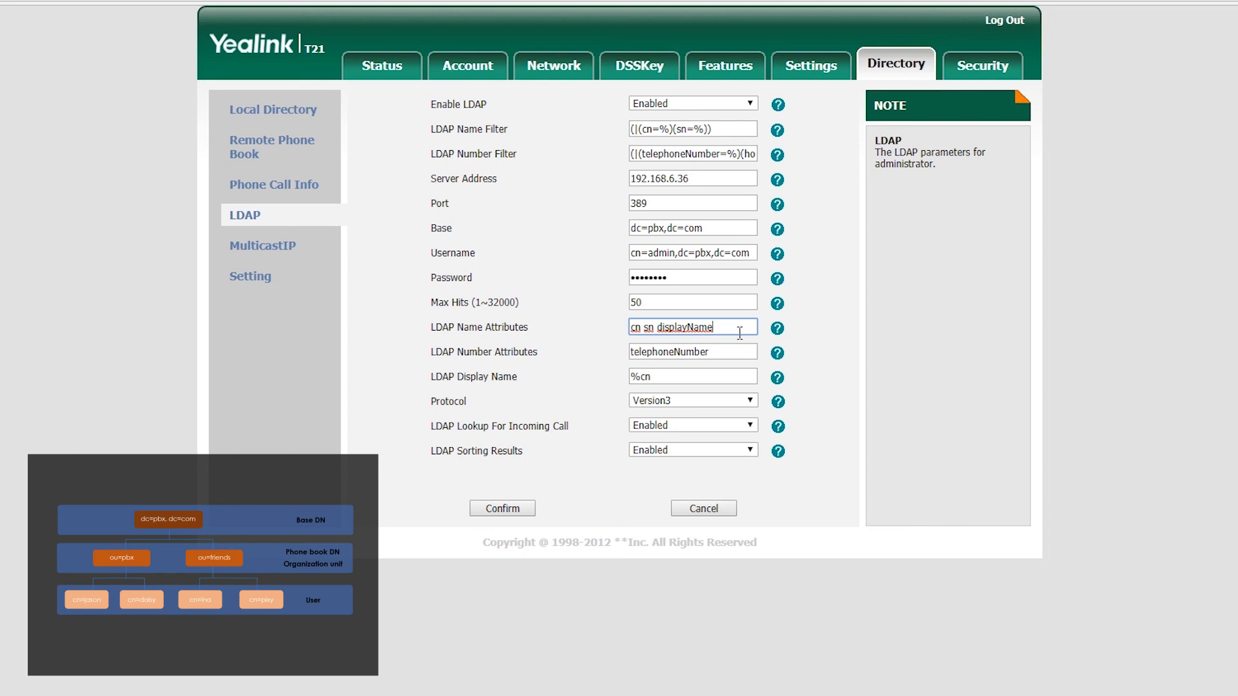
pyautogui.moveTo(741, 349)
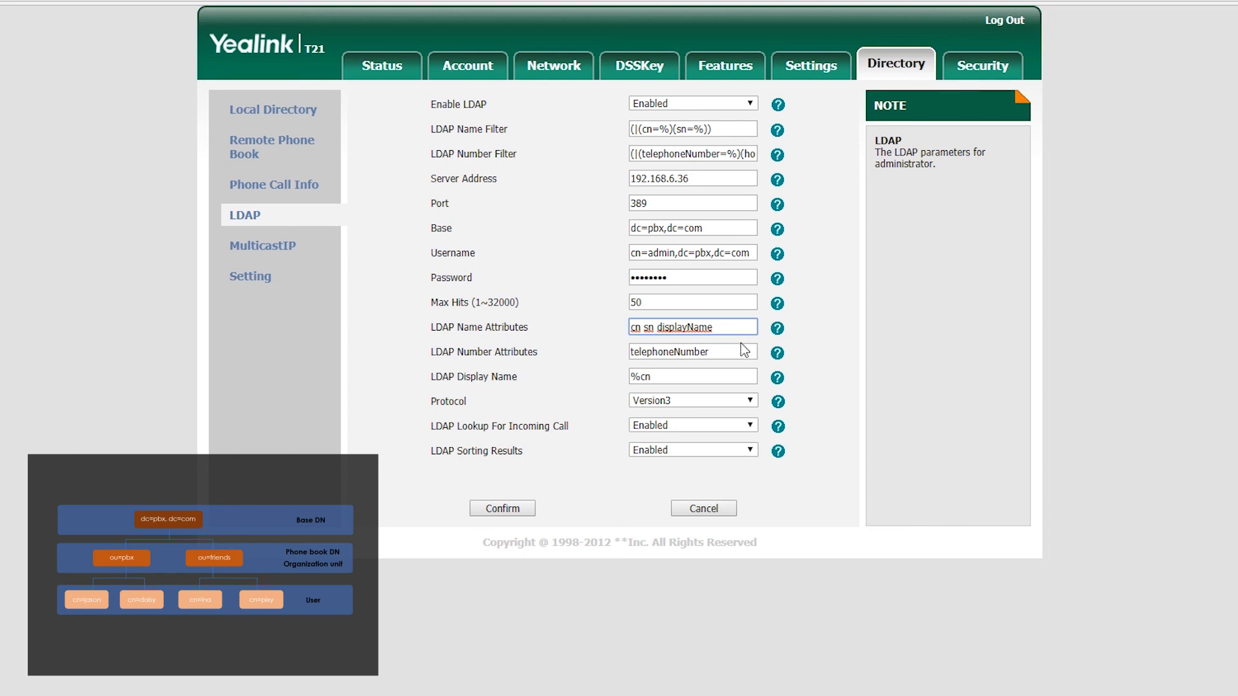